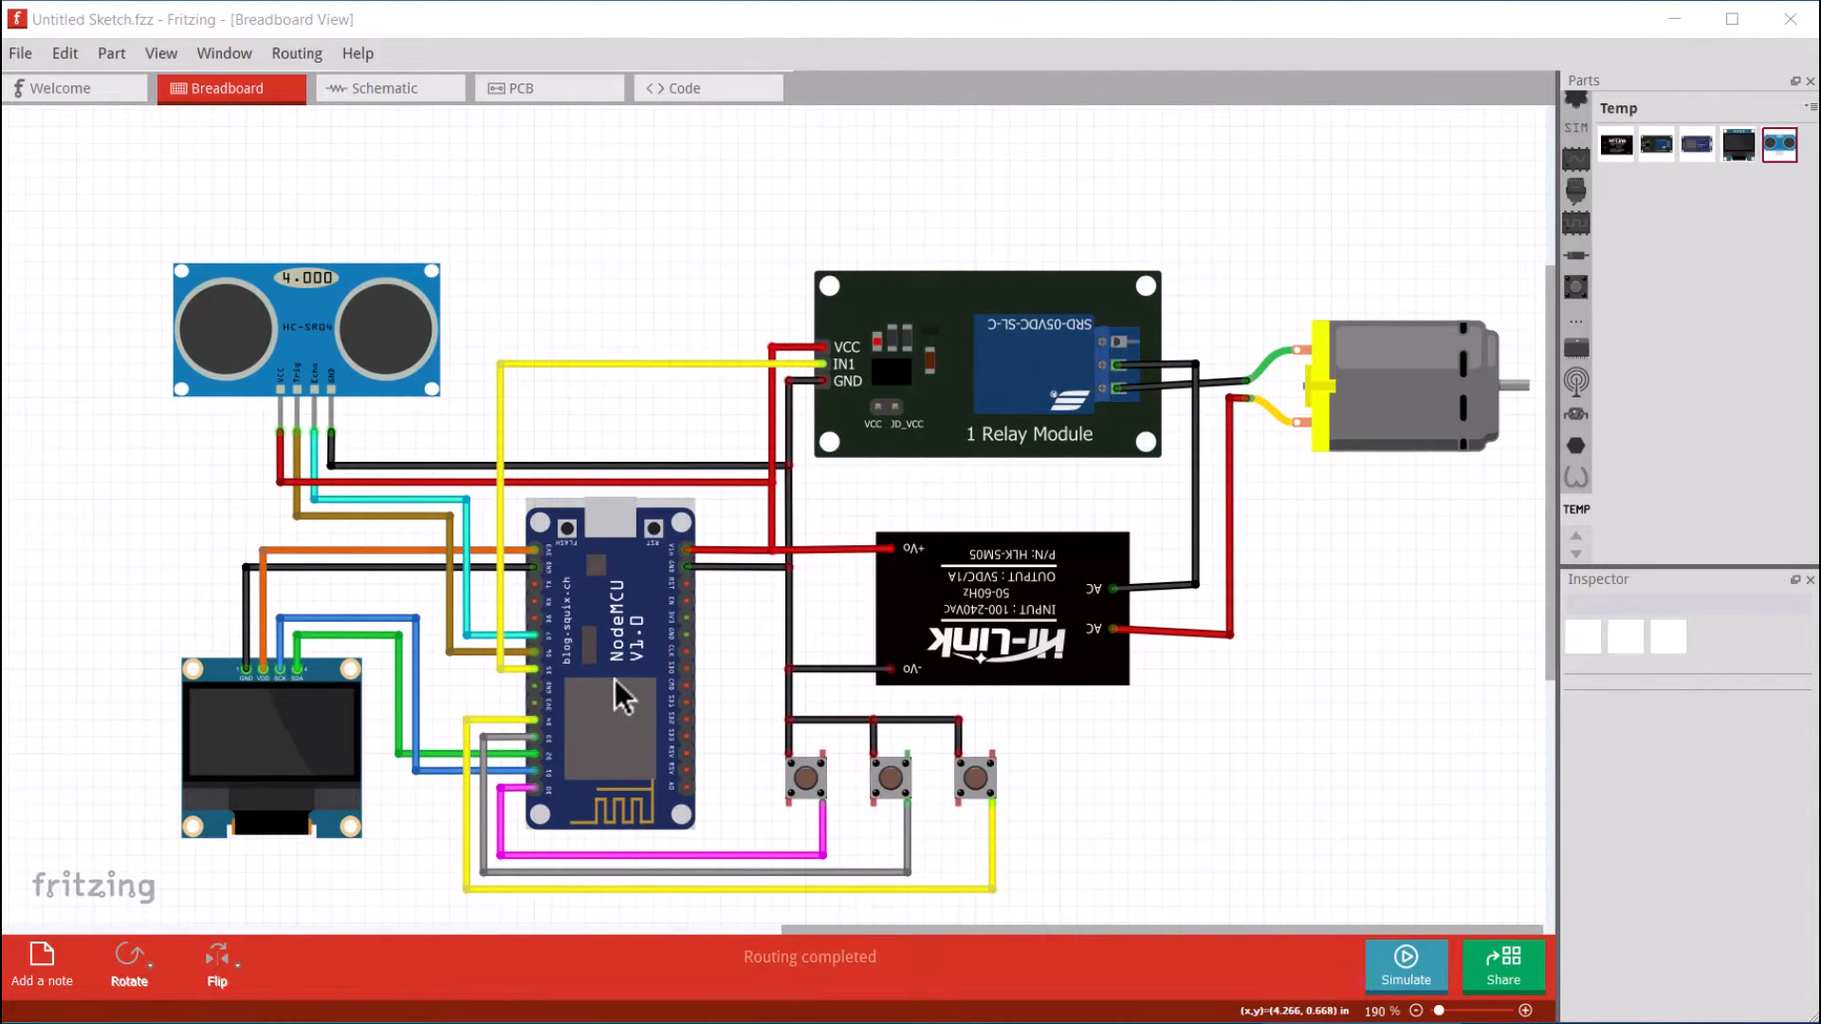
Inspect the Fritzing circuit parts: AC-DC power module, DC motor and the middle push button
{"action": "left_click", "coordinate": [1001, 609]}
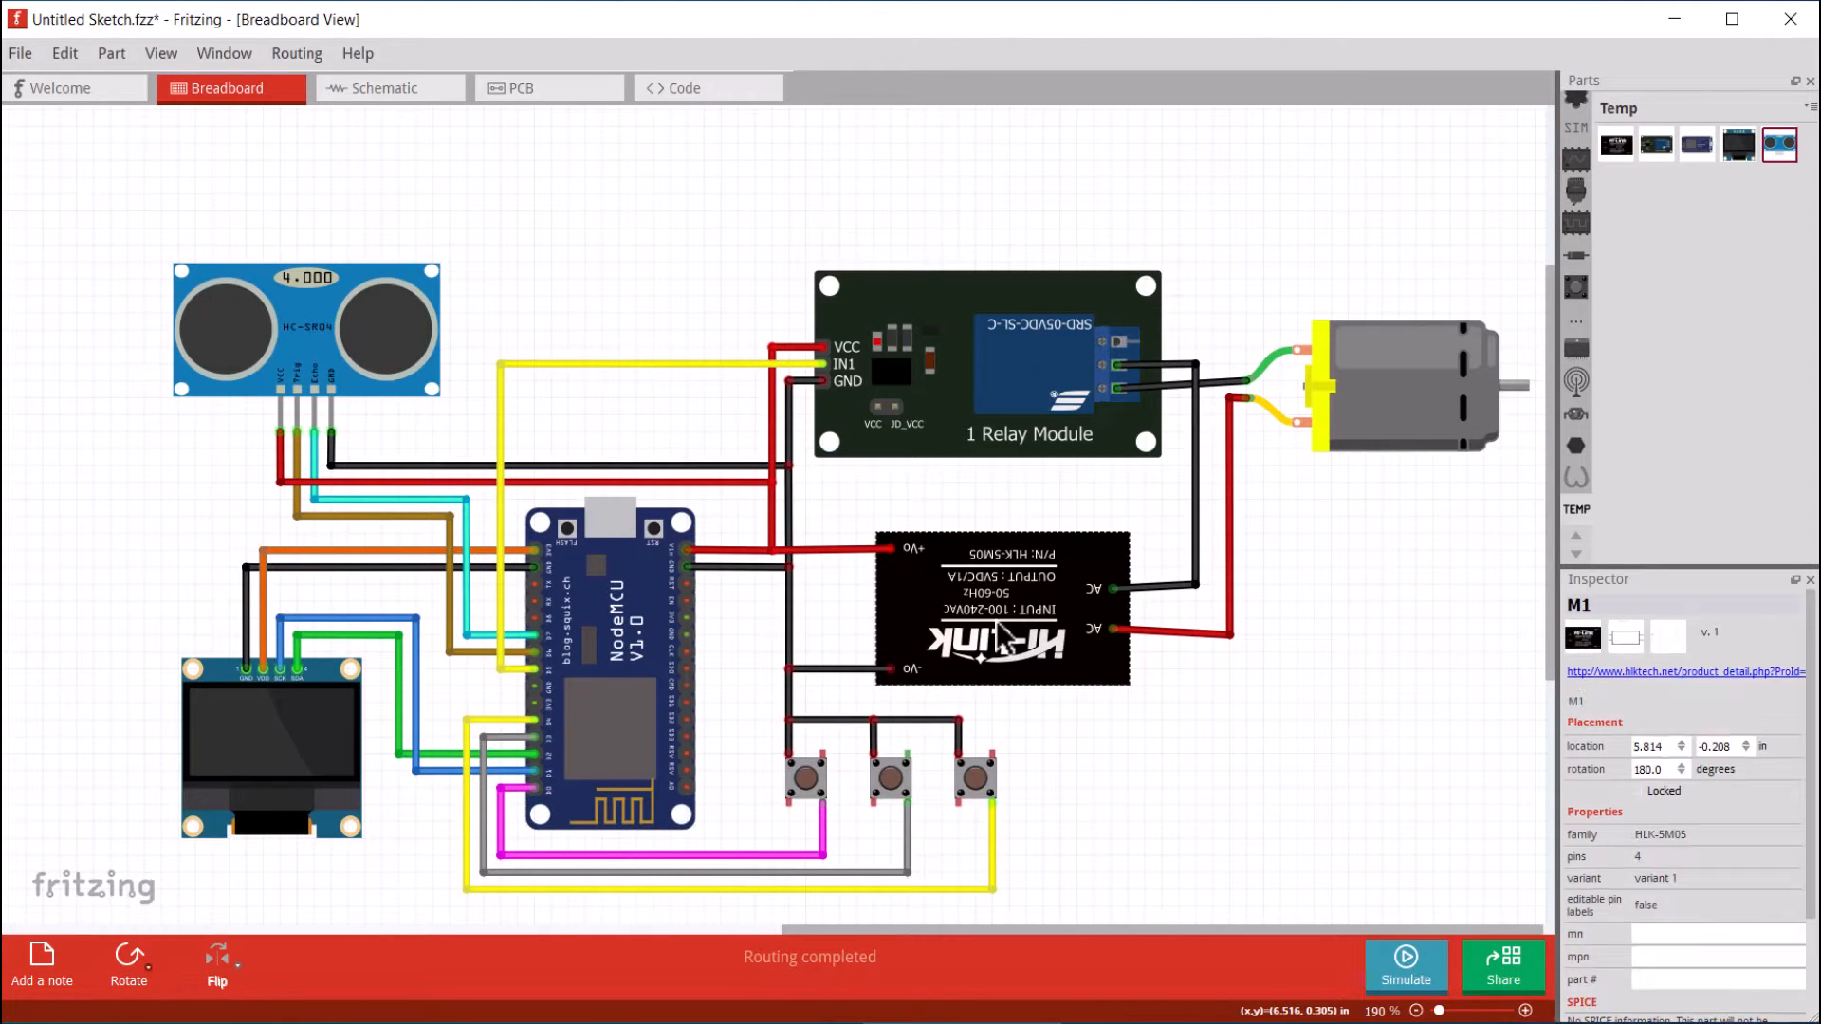
{"action": "mouse_move", "coordinate": [1099, 663]}
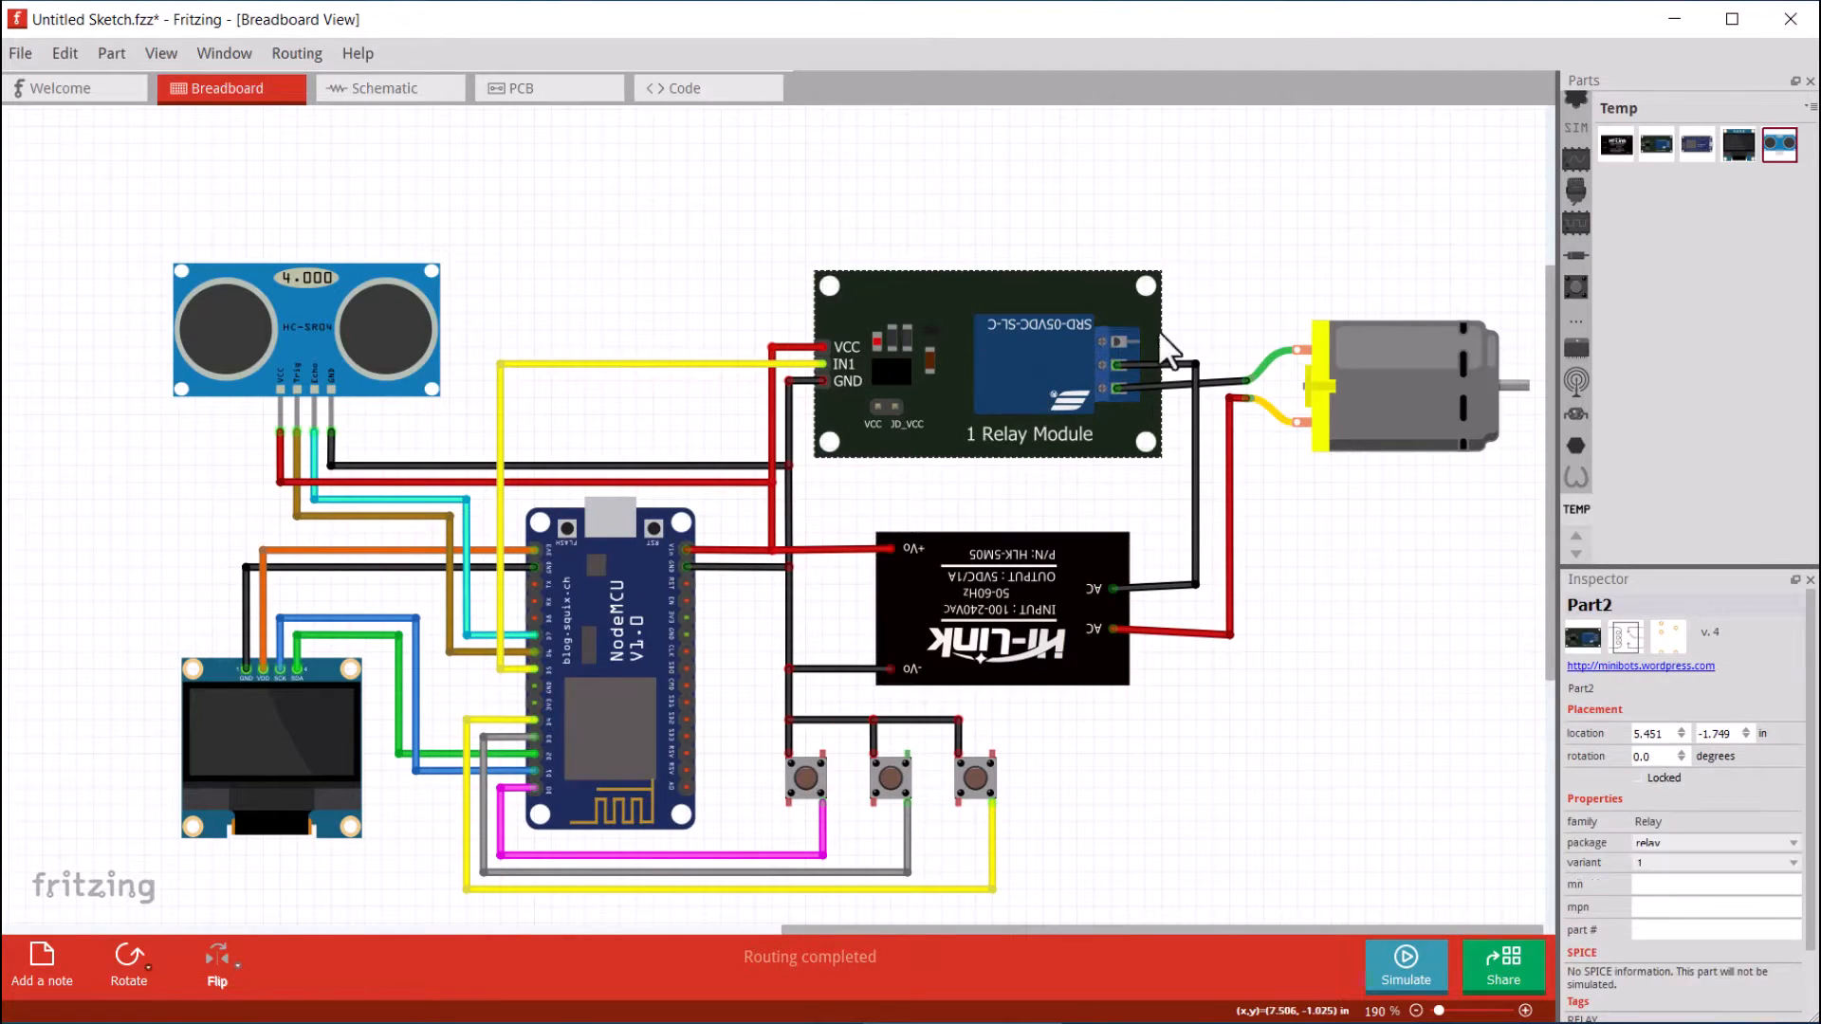
{"action": "left_click", "coordinate": [1417, 383]}
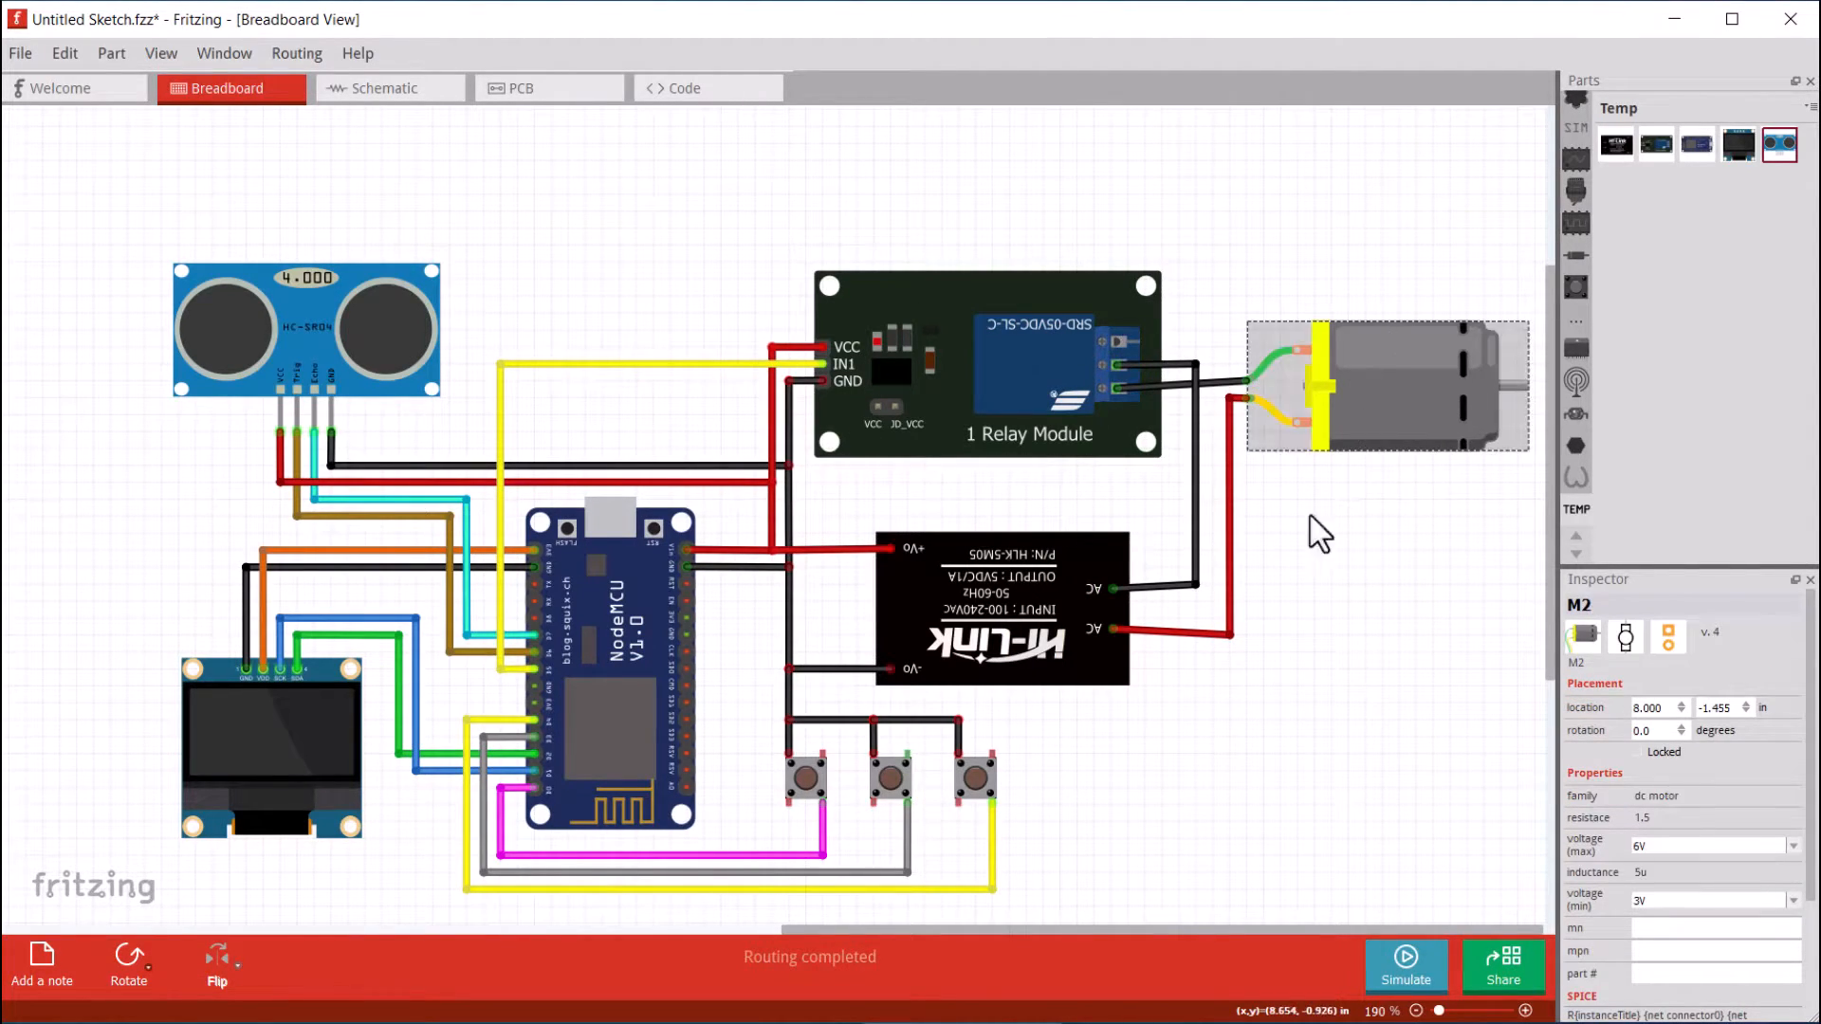
{"action": "left_click", "coordinate": [1318, 535]}
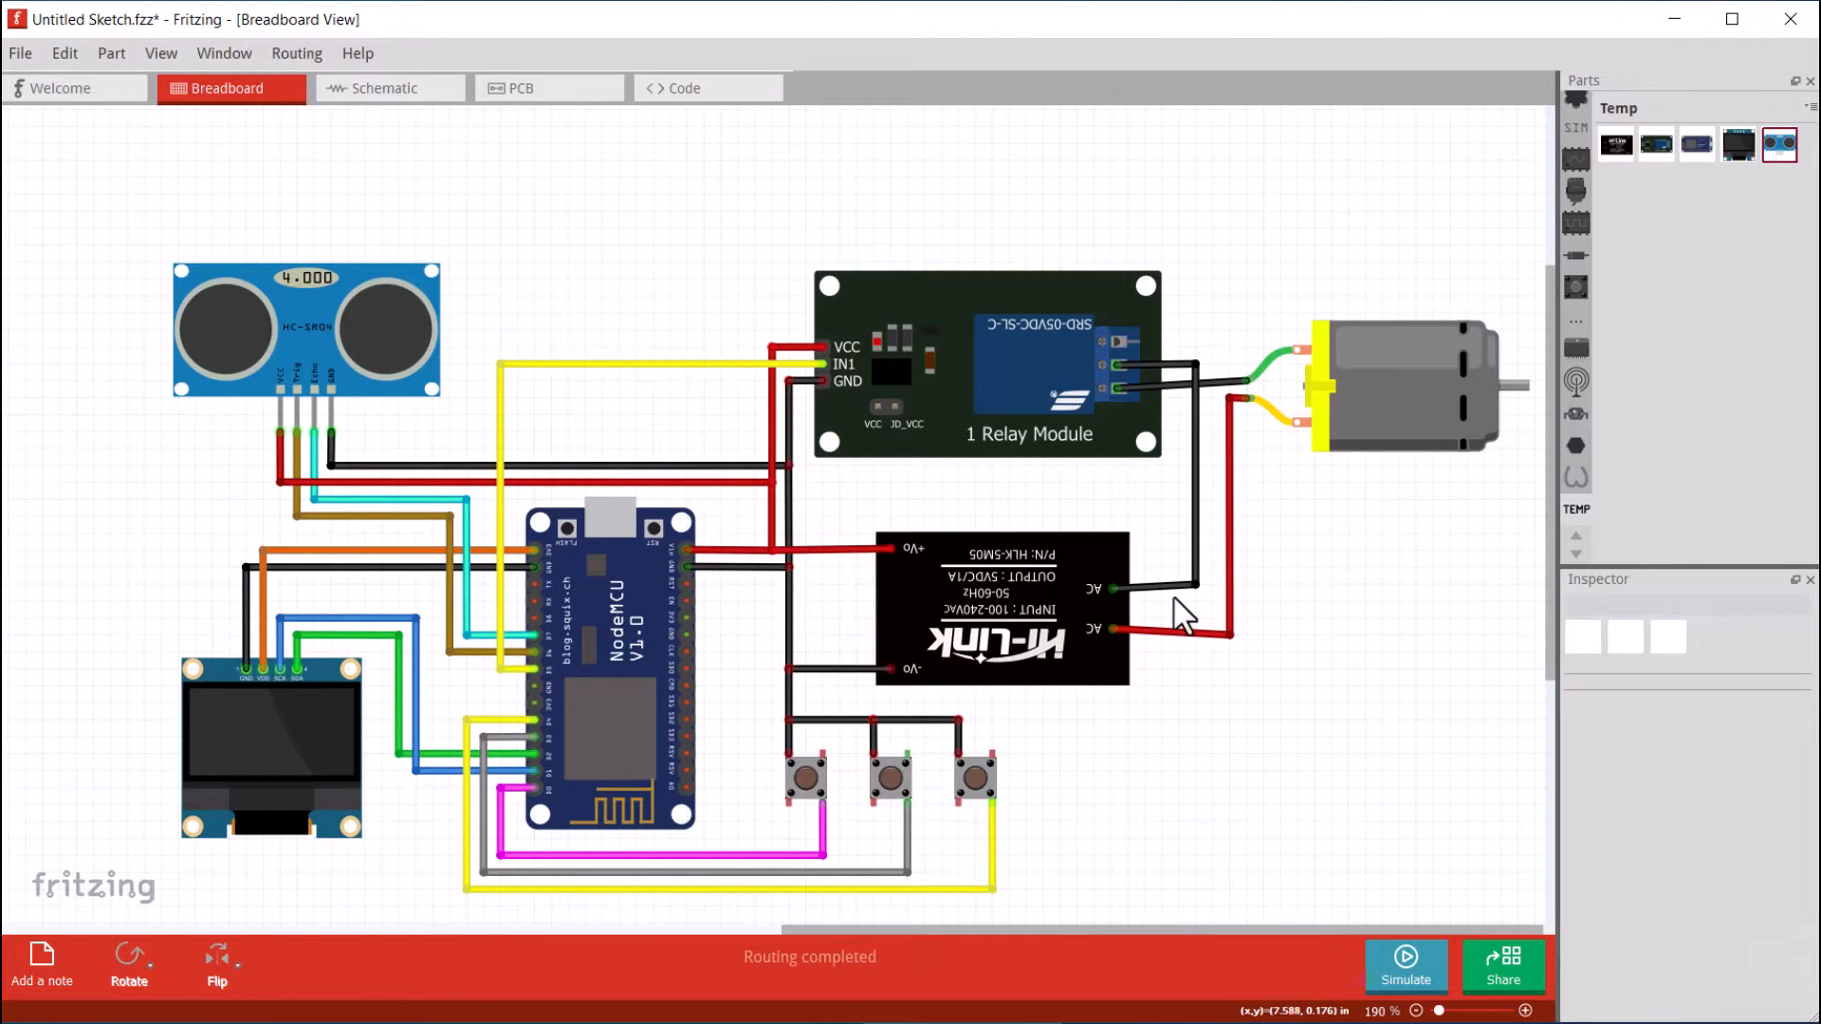
{"action": "mouse_move", "coordinate": [1023, 749]}
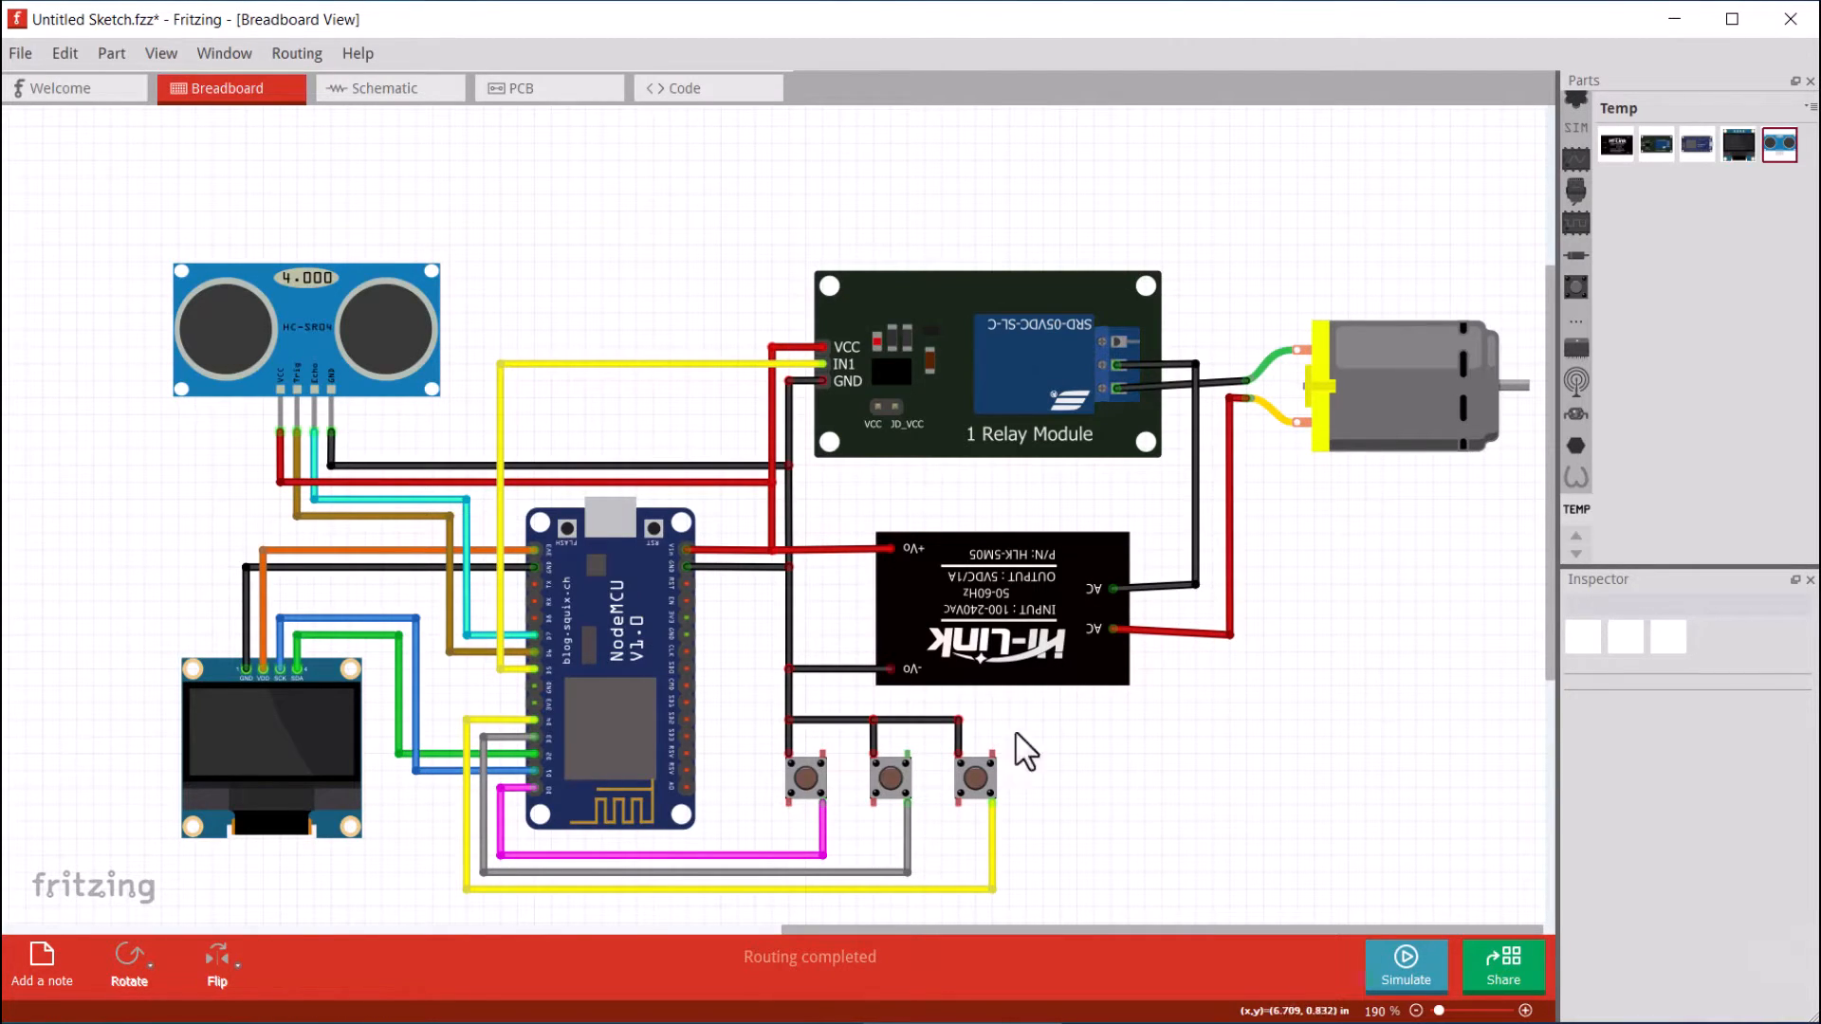
{"action": "left_click", "coordinate": [272, 744]}
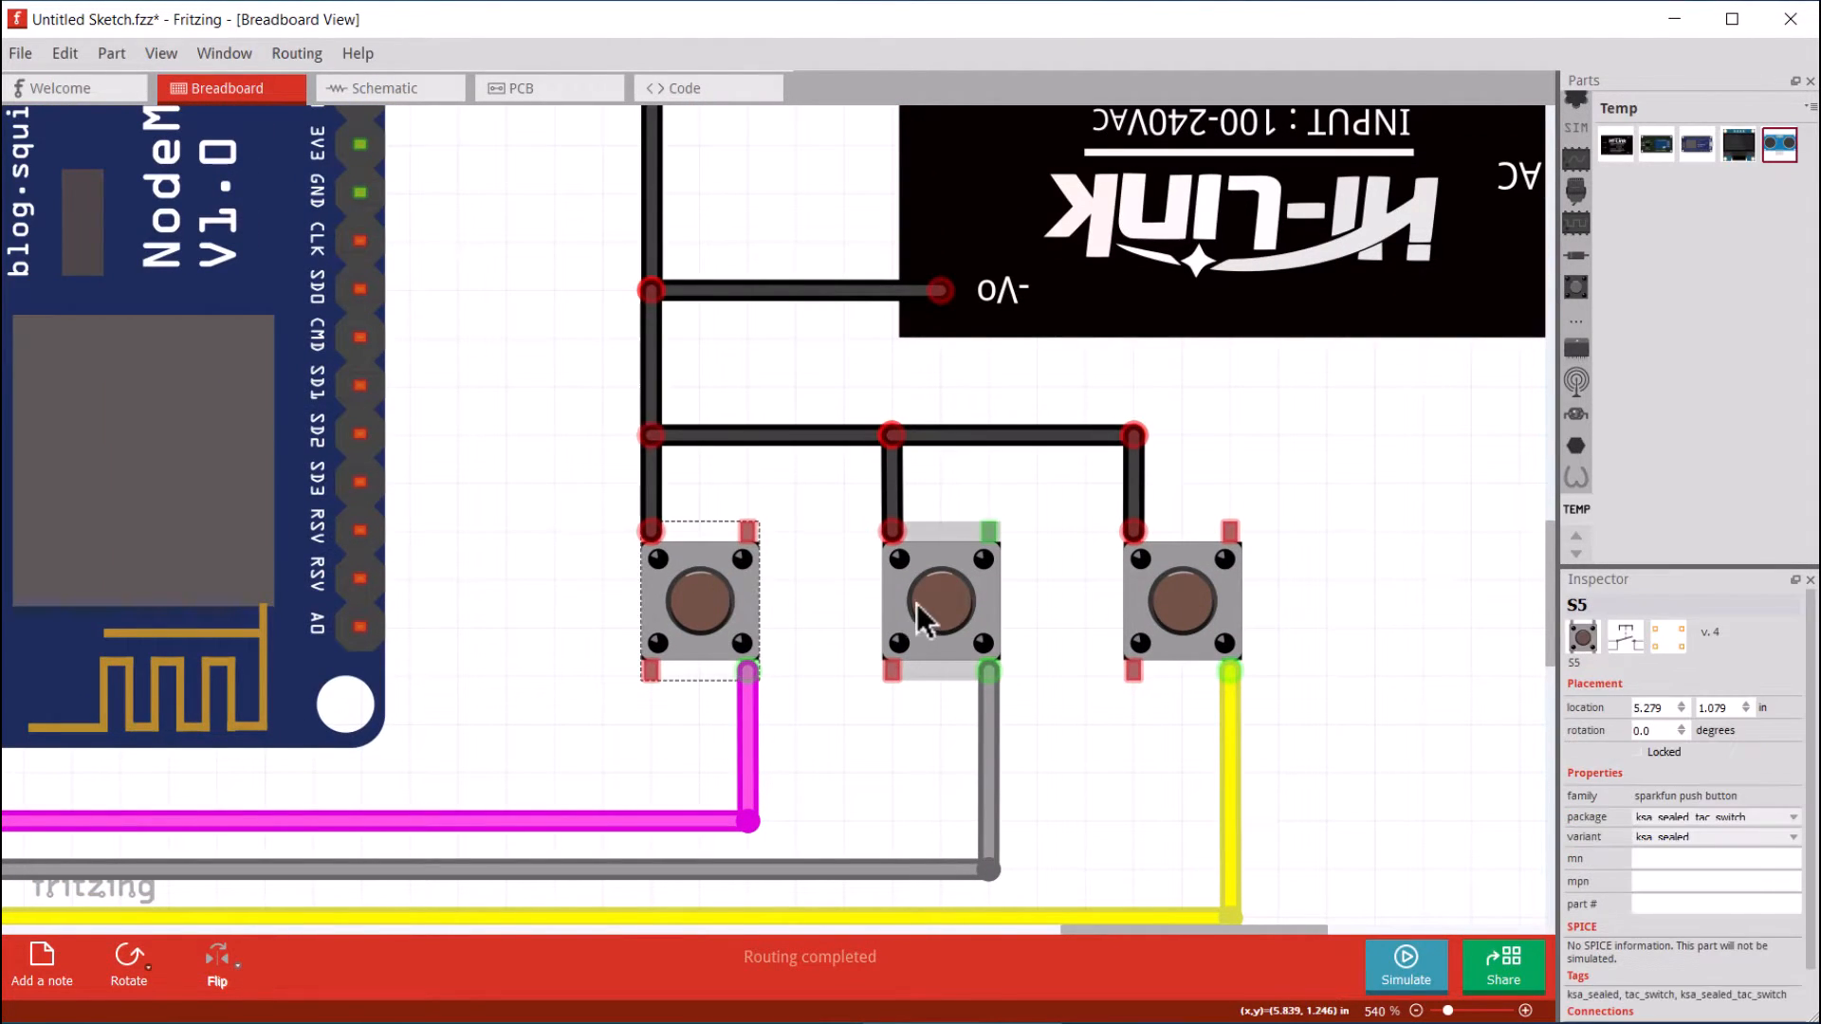
{"action": "left_click", "coordinate": [1182, 597]}
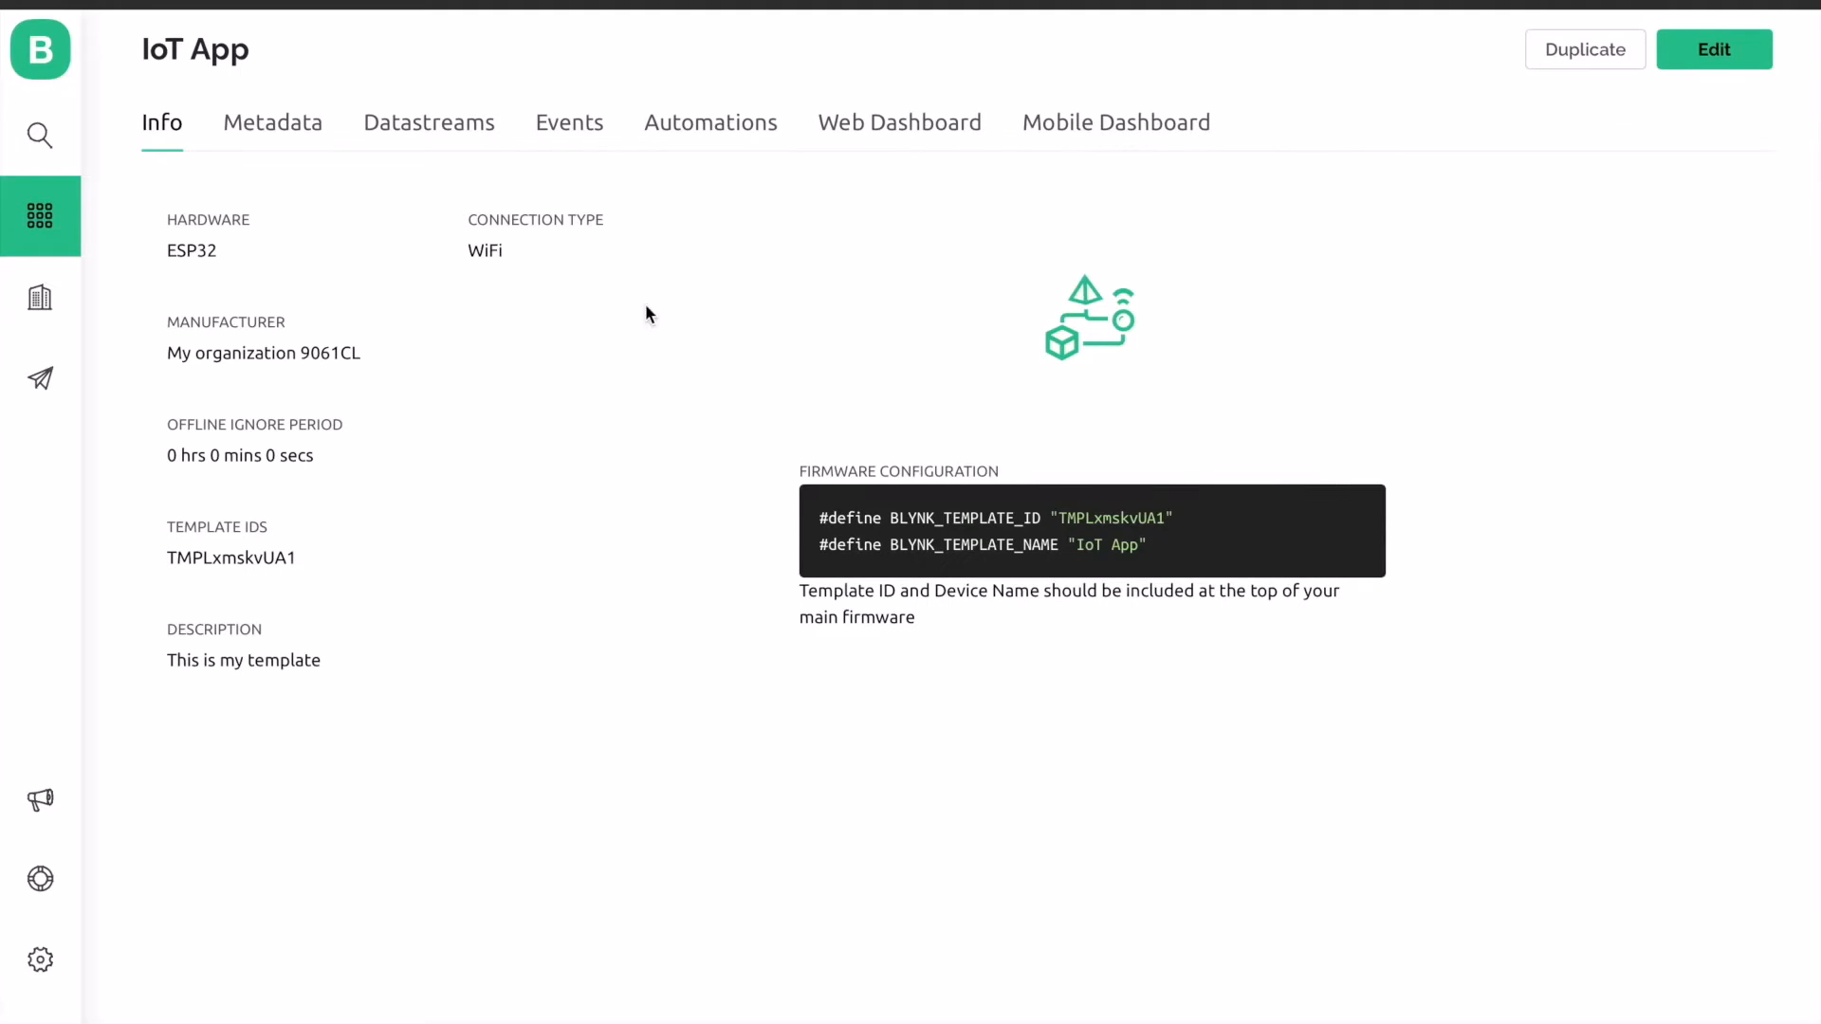
Switch to the IoT App Web Dashboard in Blynk Console and start editing its layout
{"action": "left_click", "coordinate": [899, 122]}
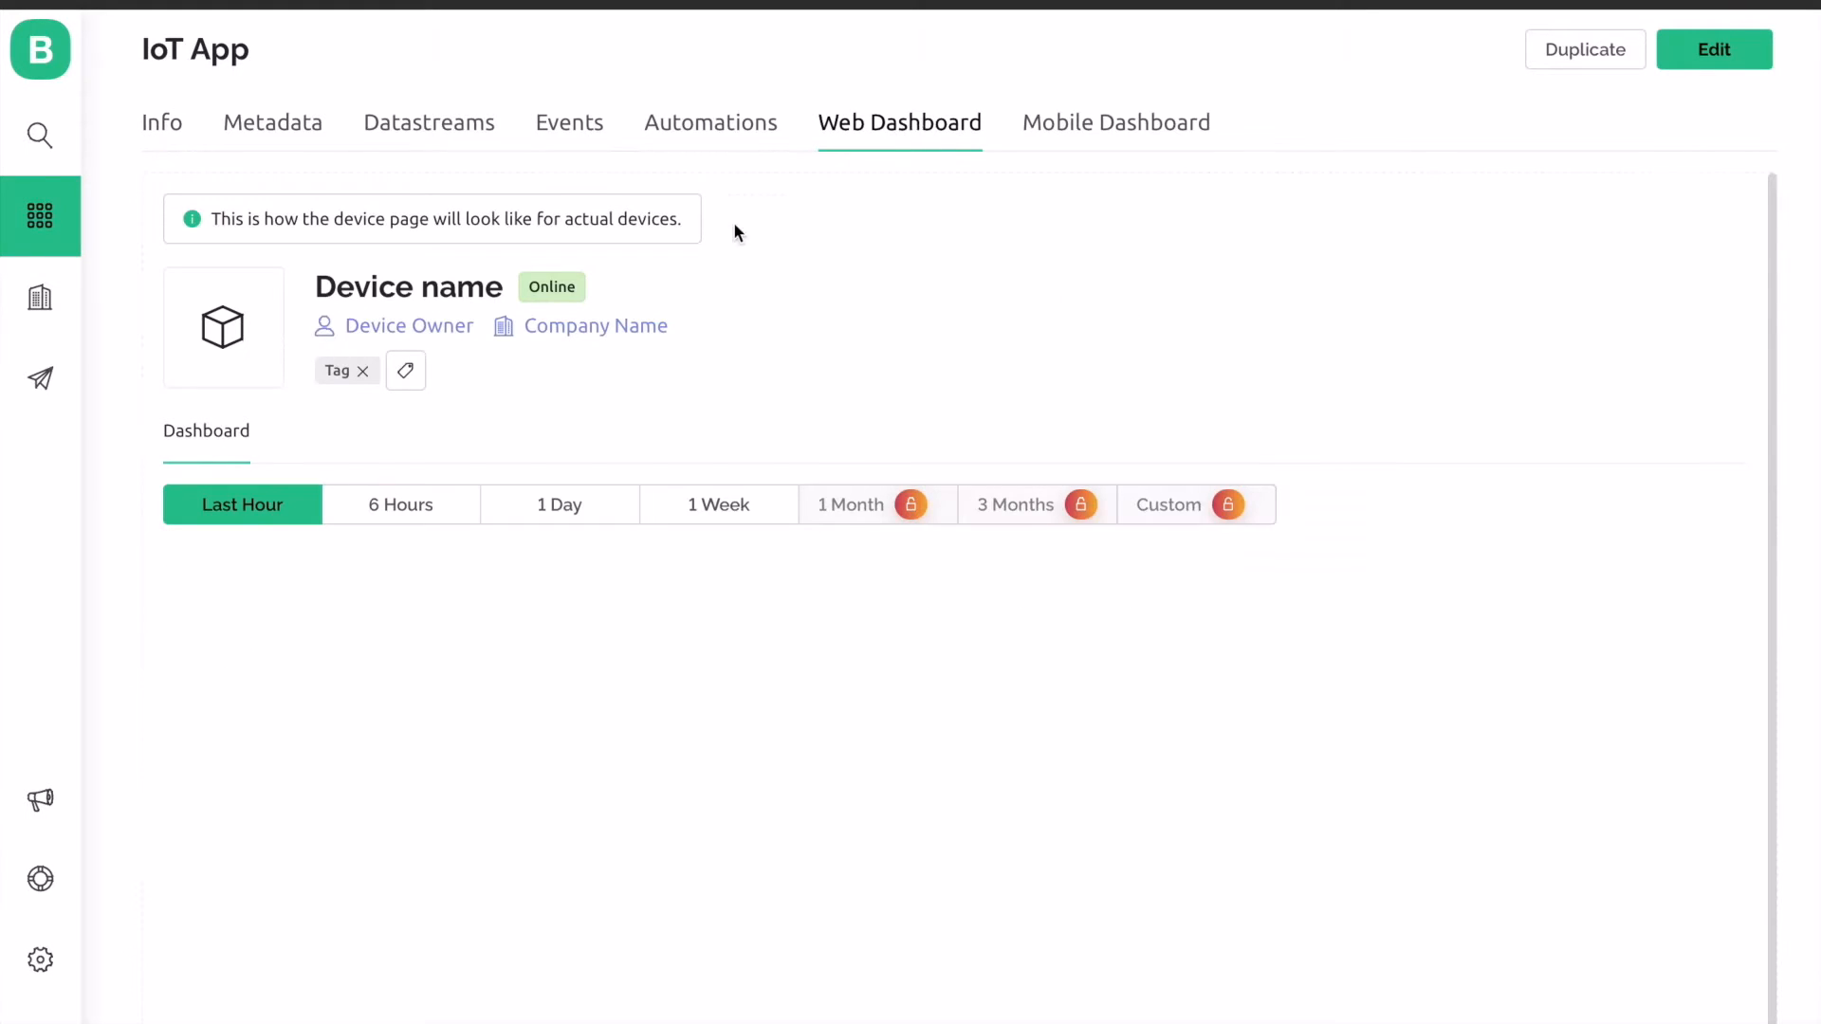
{"action": "mouse_move", "coordinate": [1713, 50]}
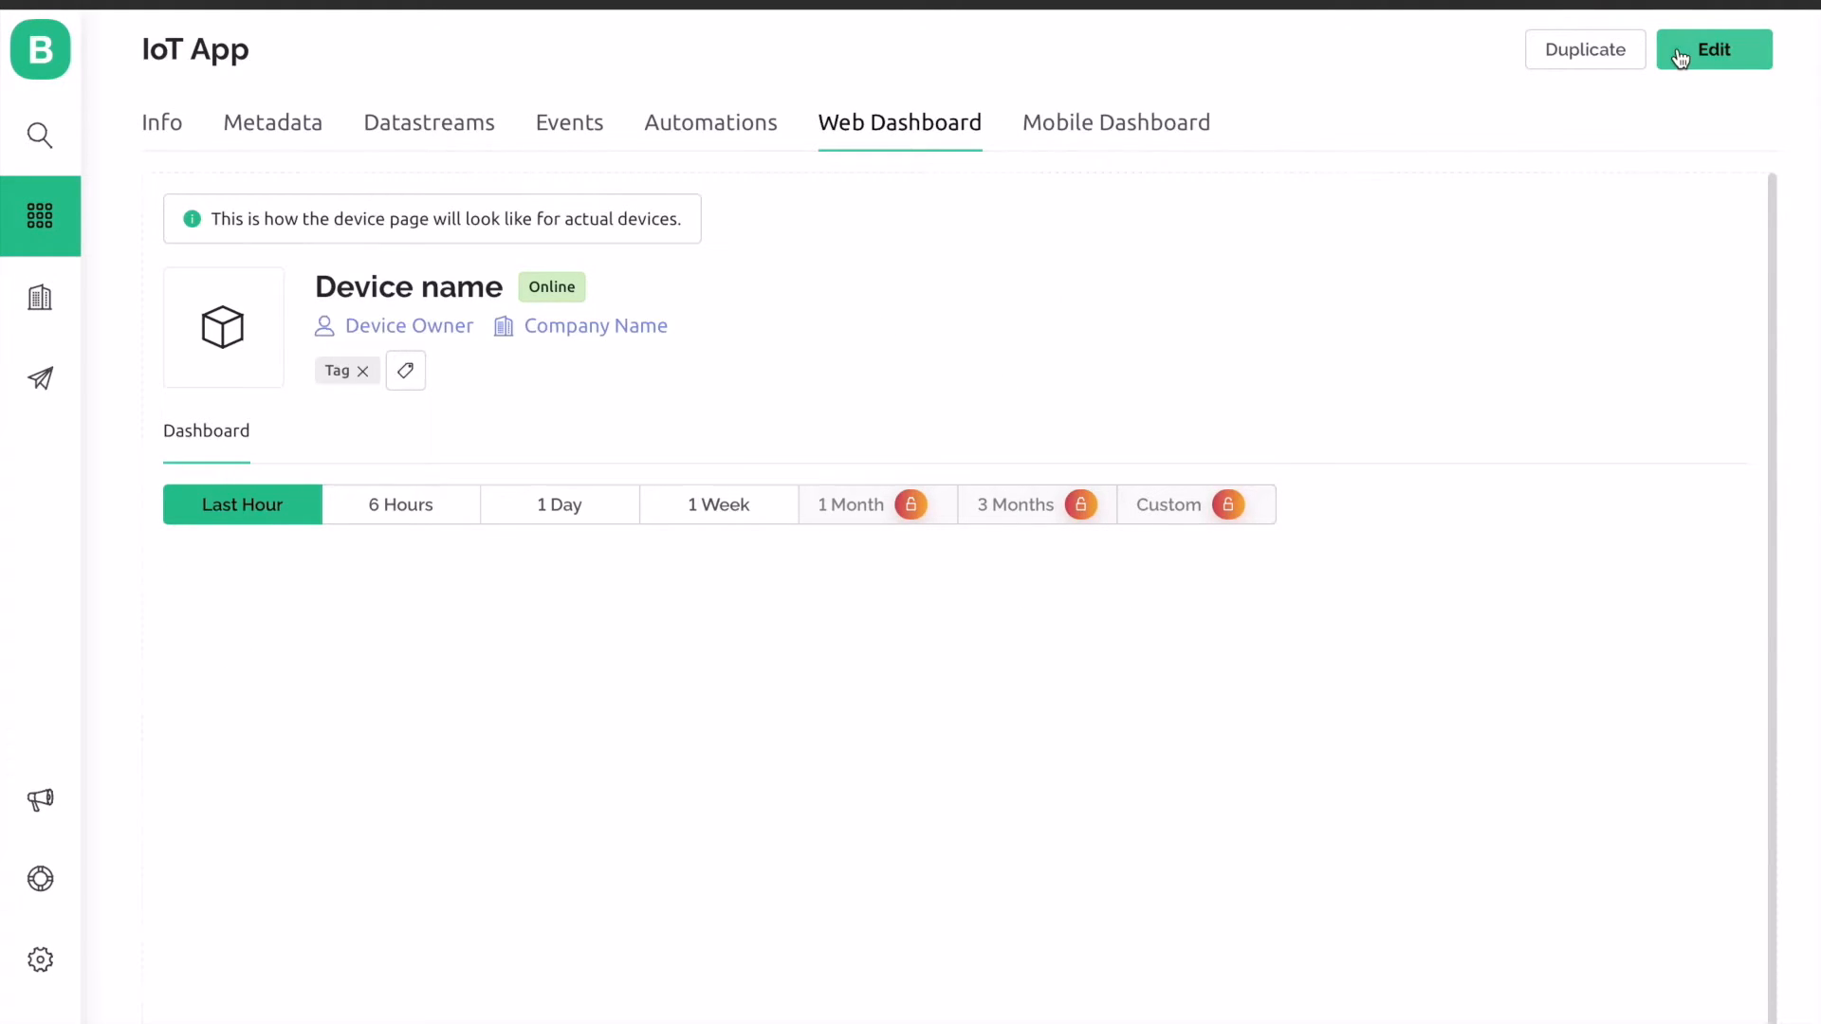
{"action": "left_click", "coordinate": [1711, 49]}
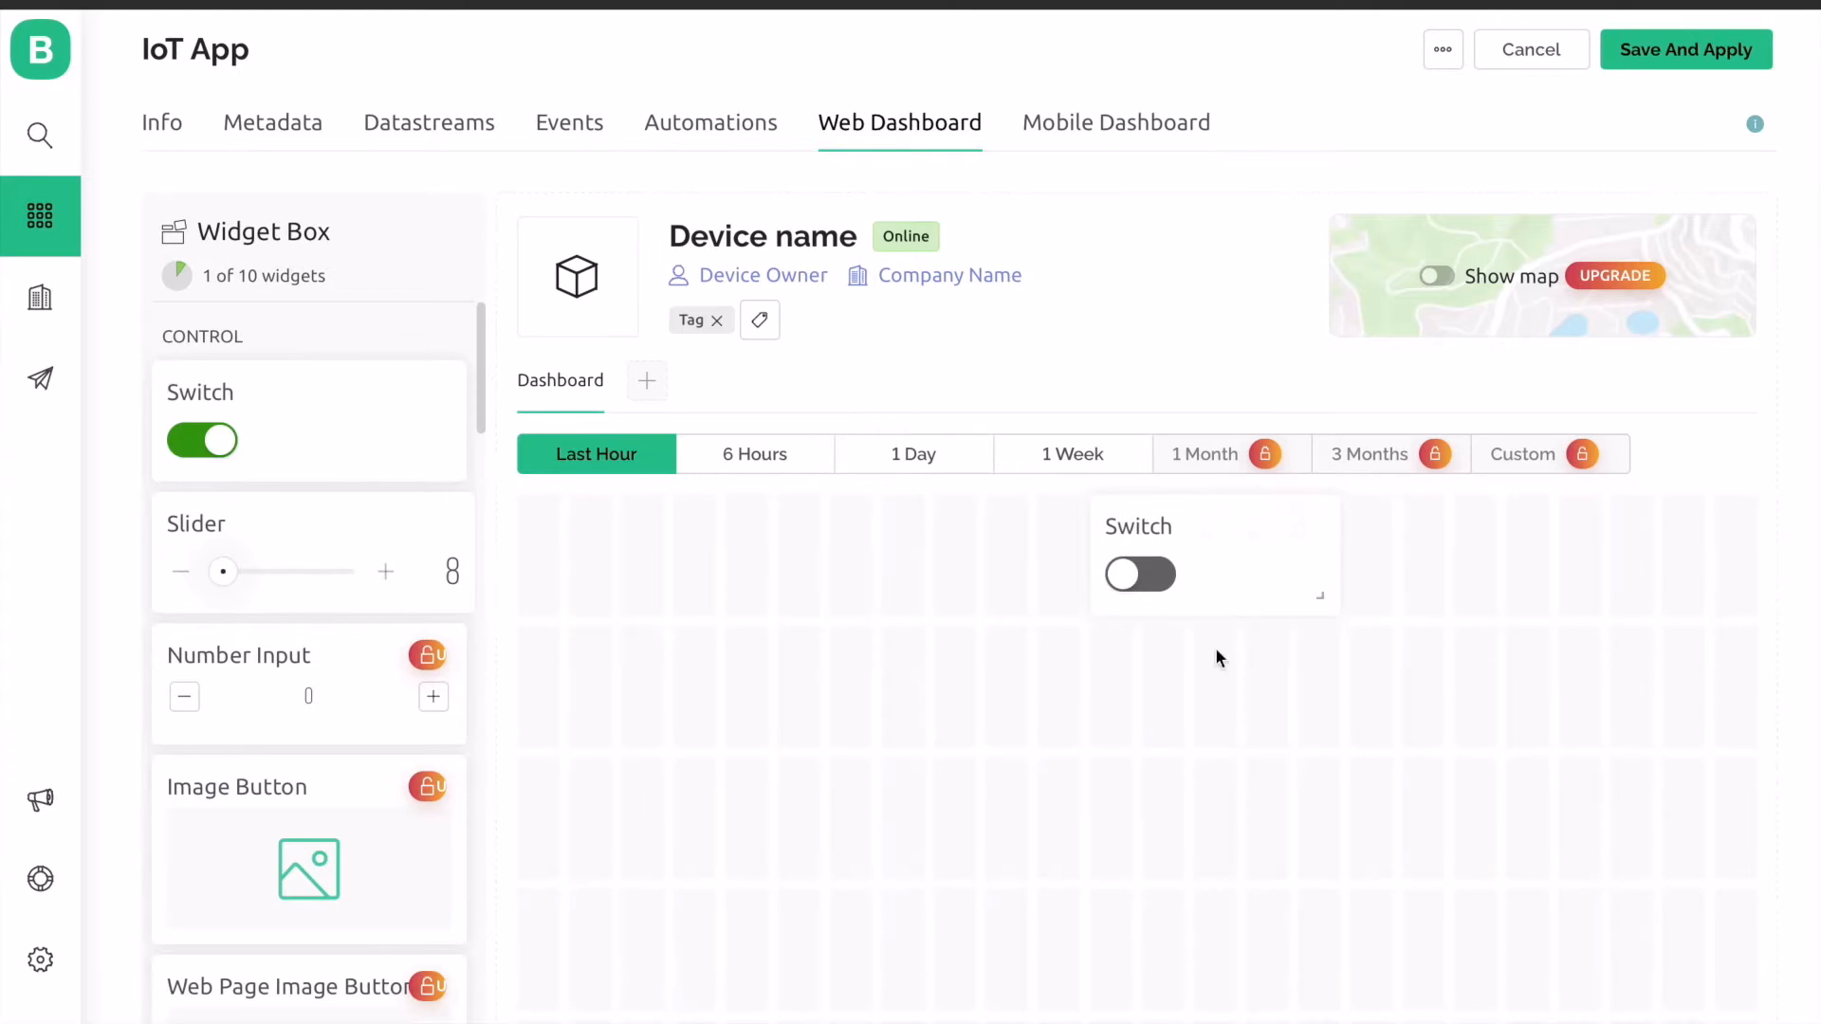
{"action": "scroll", "scroll_direction": "down", "scroll_amount": 3}
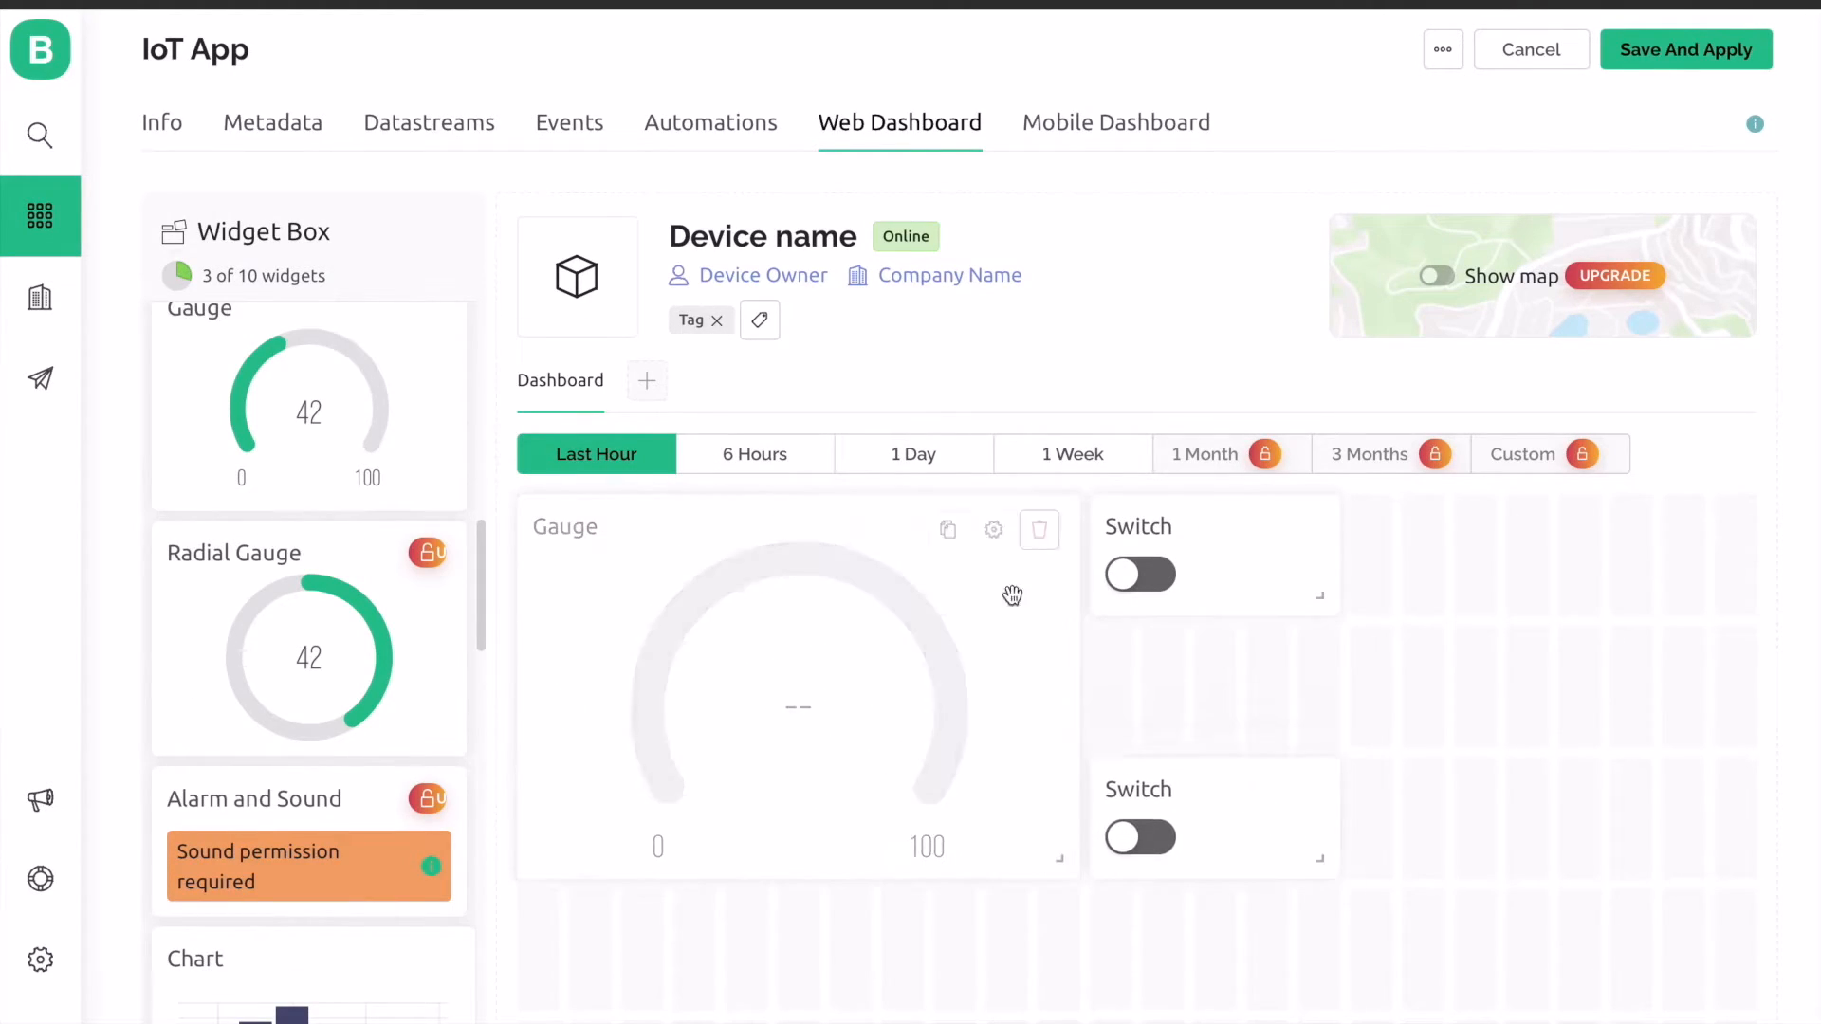
{"action": "mouse_move", "coordinate": [684, 374]}
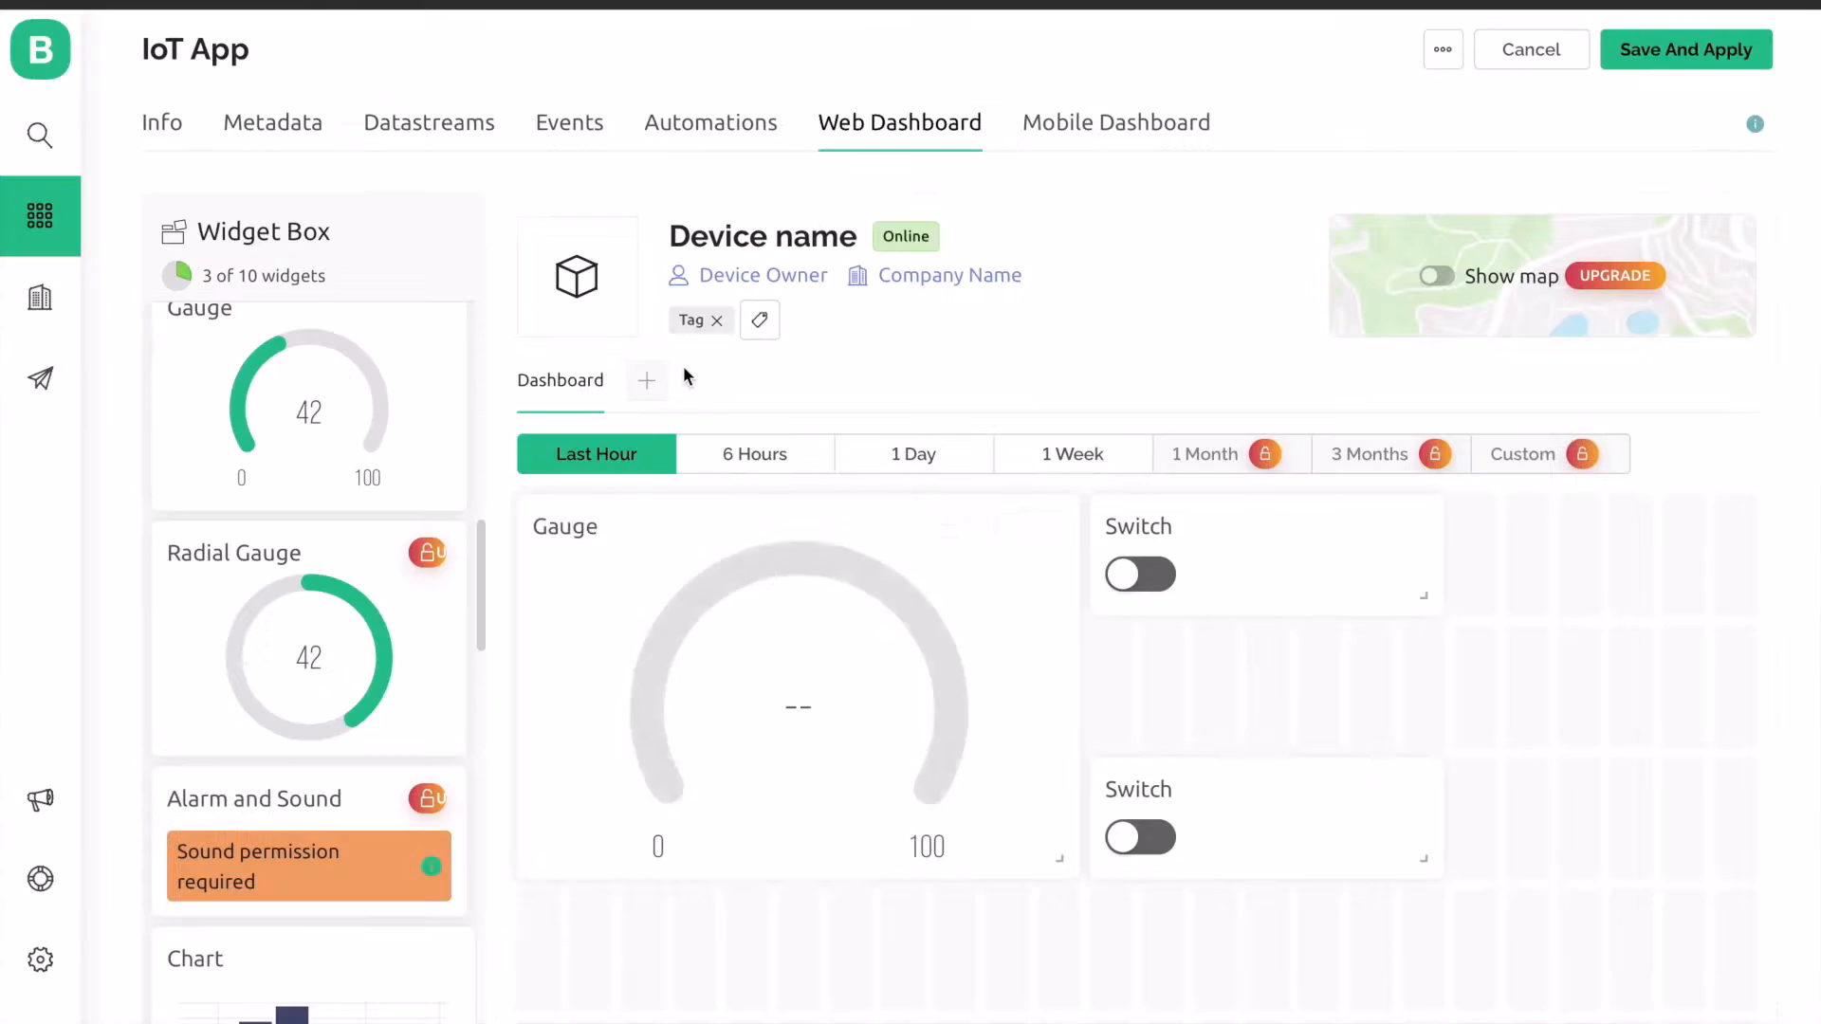
Title the gauge Water Level and create its Water Level integer datastream on virtual pin V1
{"action": "left_click", "coordinate": [799, 705]}
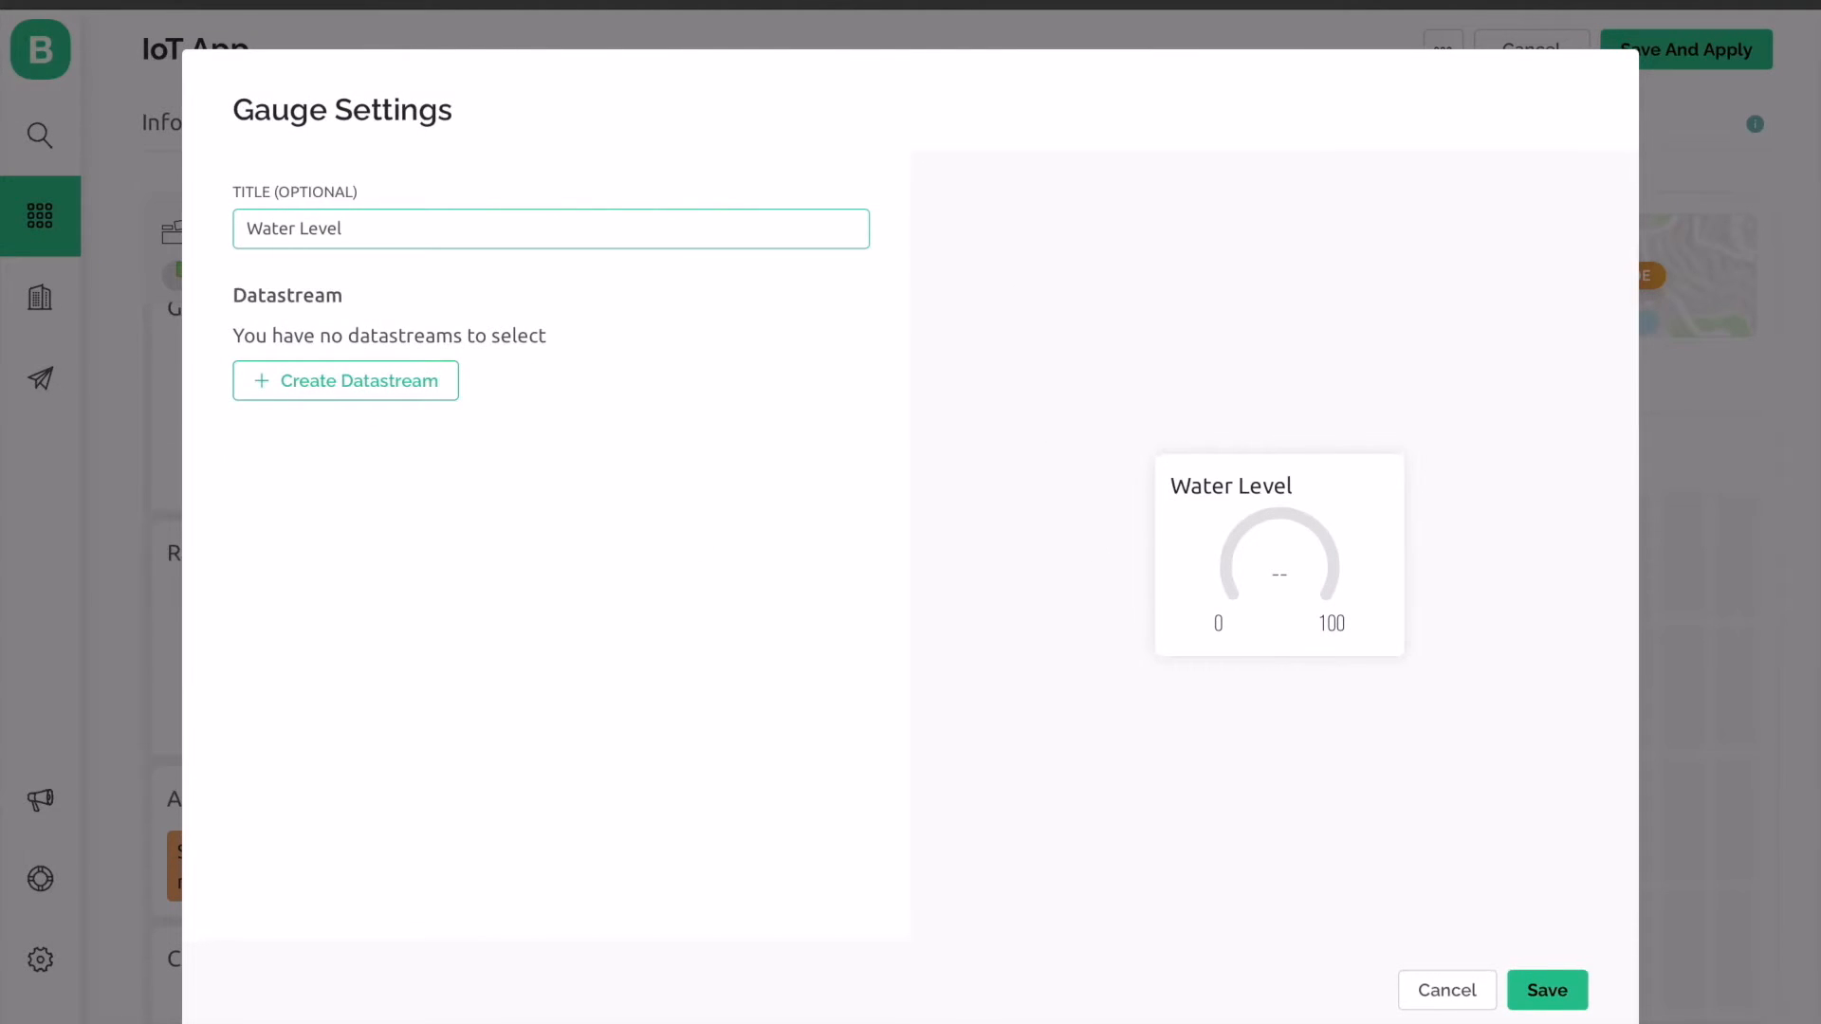
{"action": "left_click", "coordinate": [345, 380]}
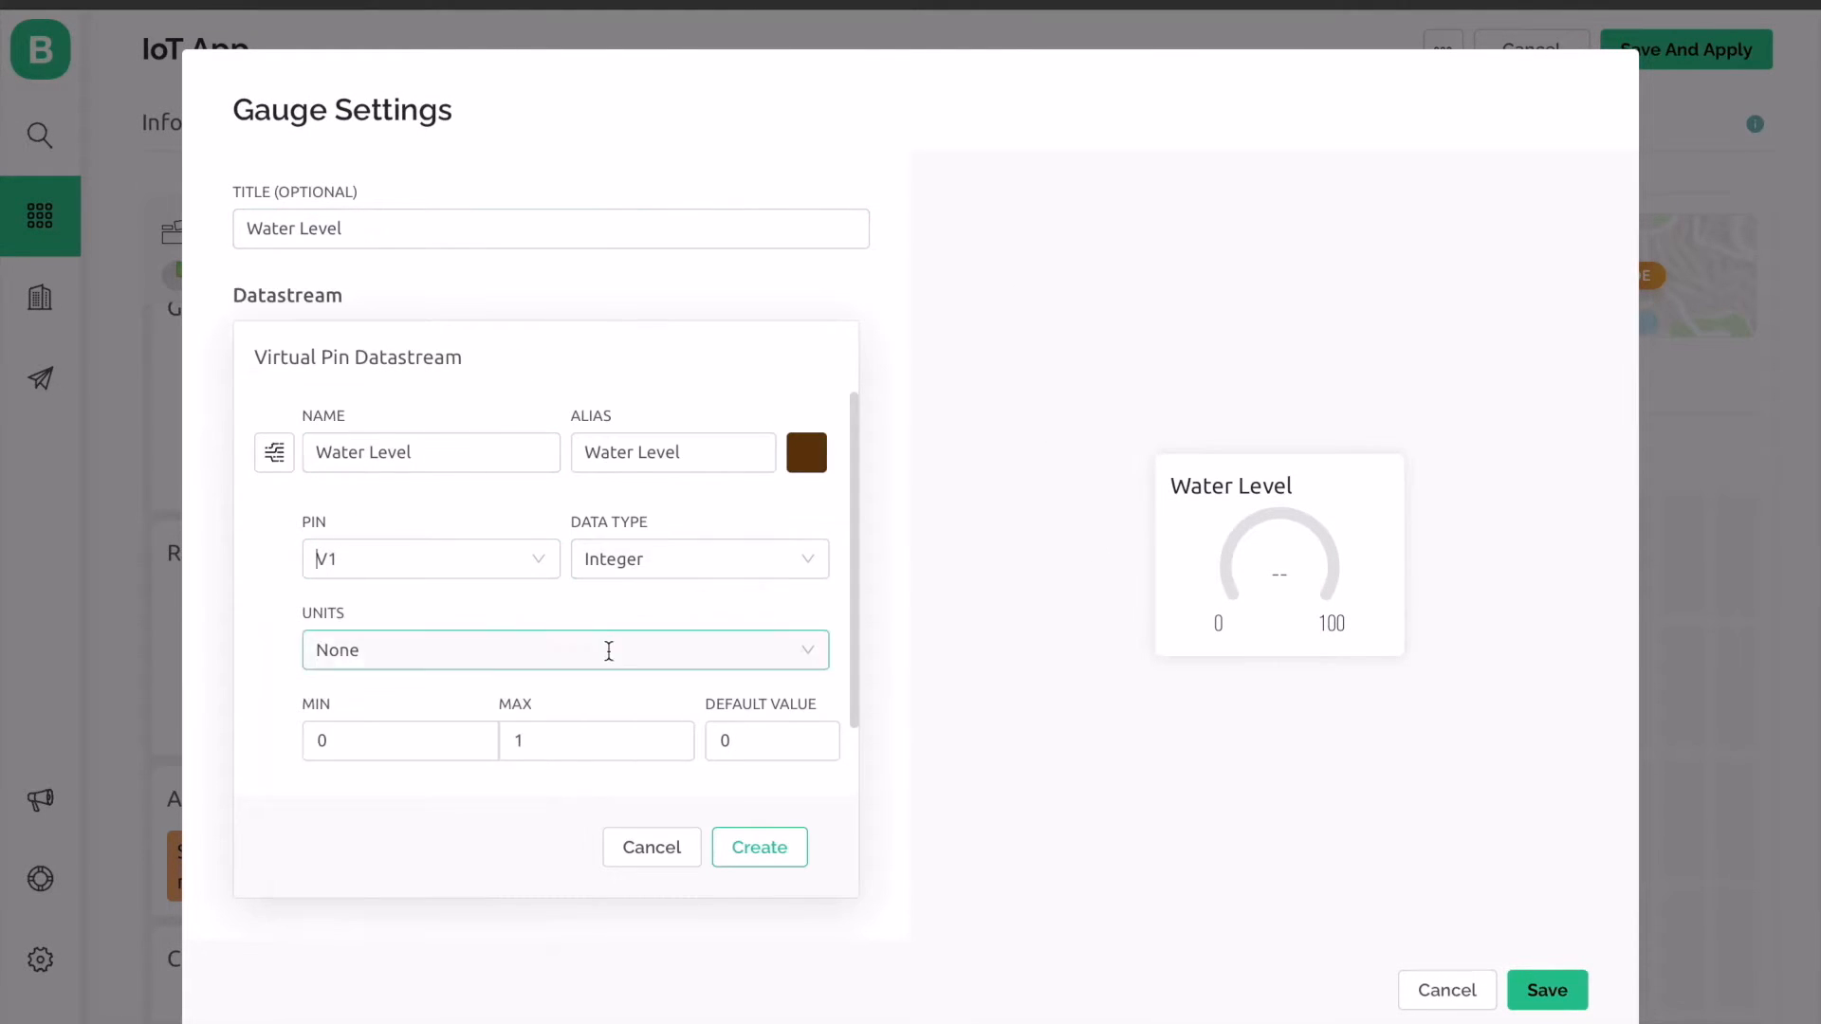
{"action": "left_click", "coordinate": [564, 649]}
{"action": "type", "text": "M"}
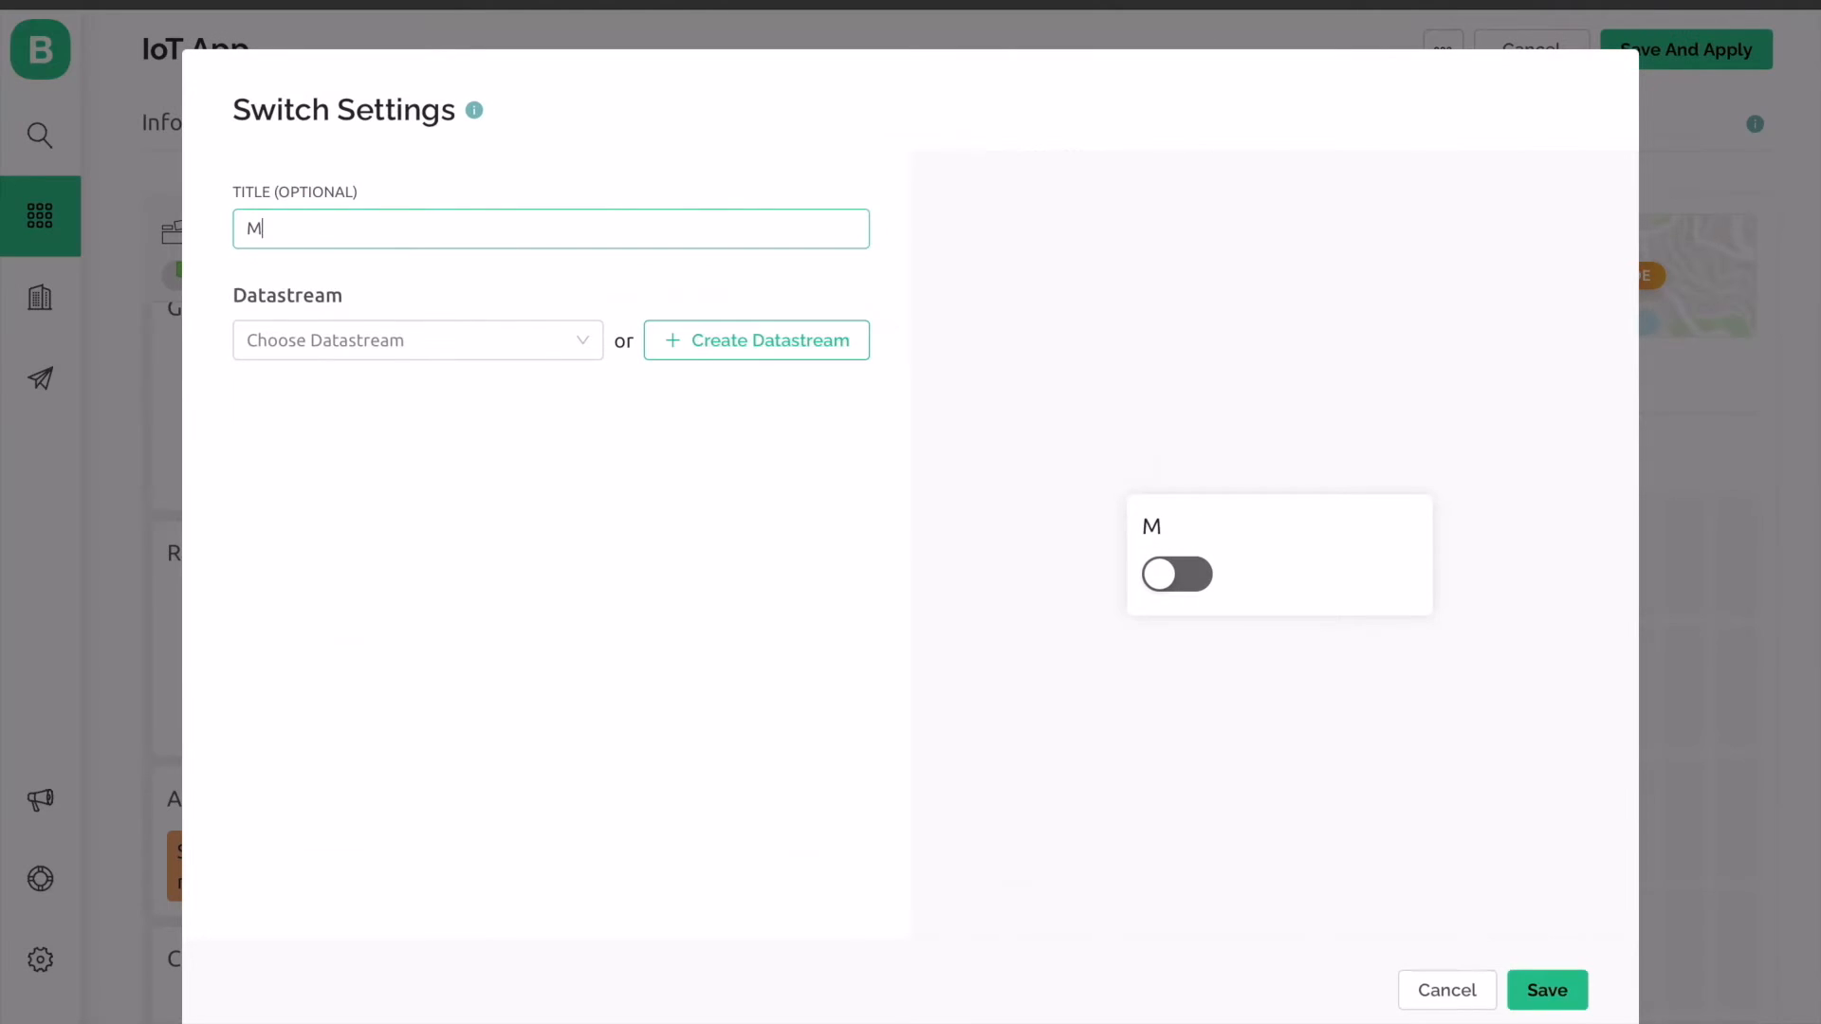
{"action": "left_click", "coordinate": [755, 339]}
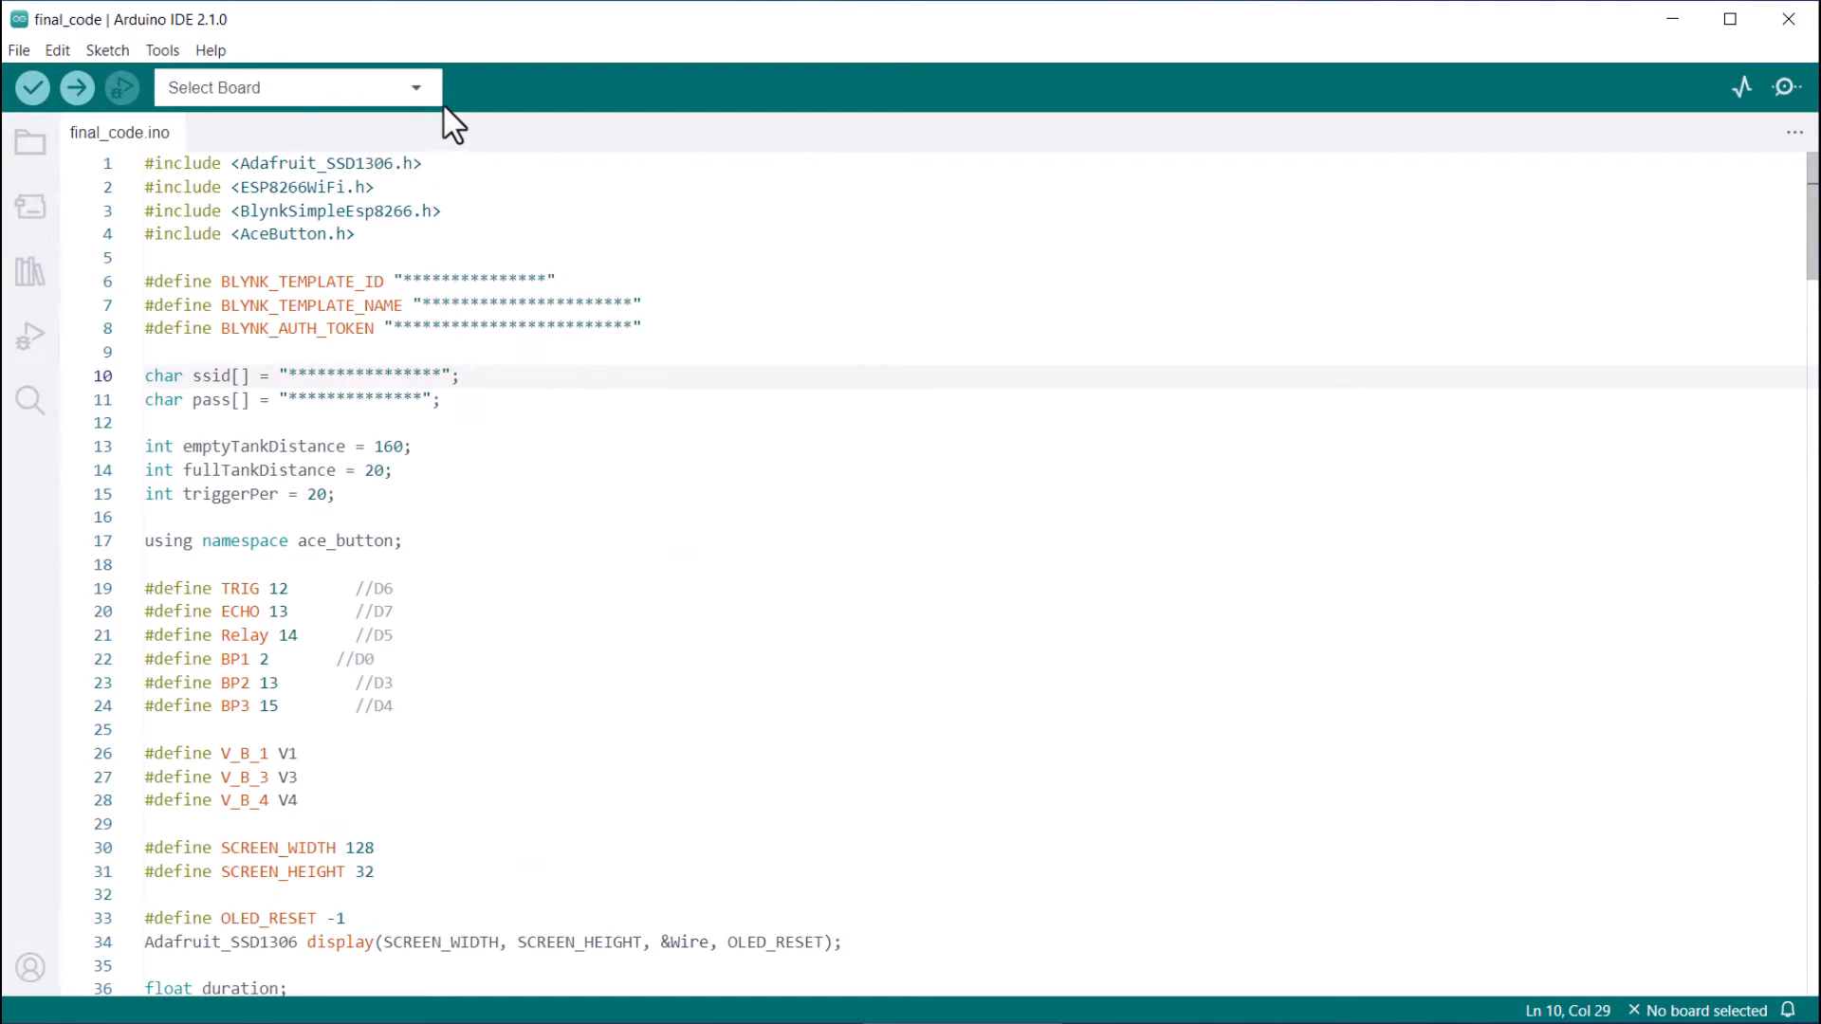
Target the final_code sketch at NodeMCU 1.0 (ESP-12E Module) on COM5
{"action": "left_click", "coordinate": [296, 87]}
{"action": "type", "text": "nodemc"}
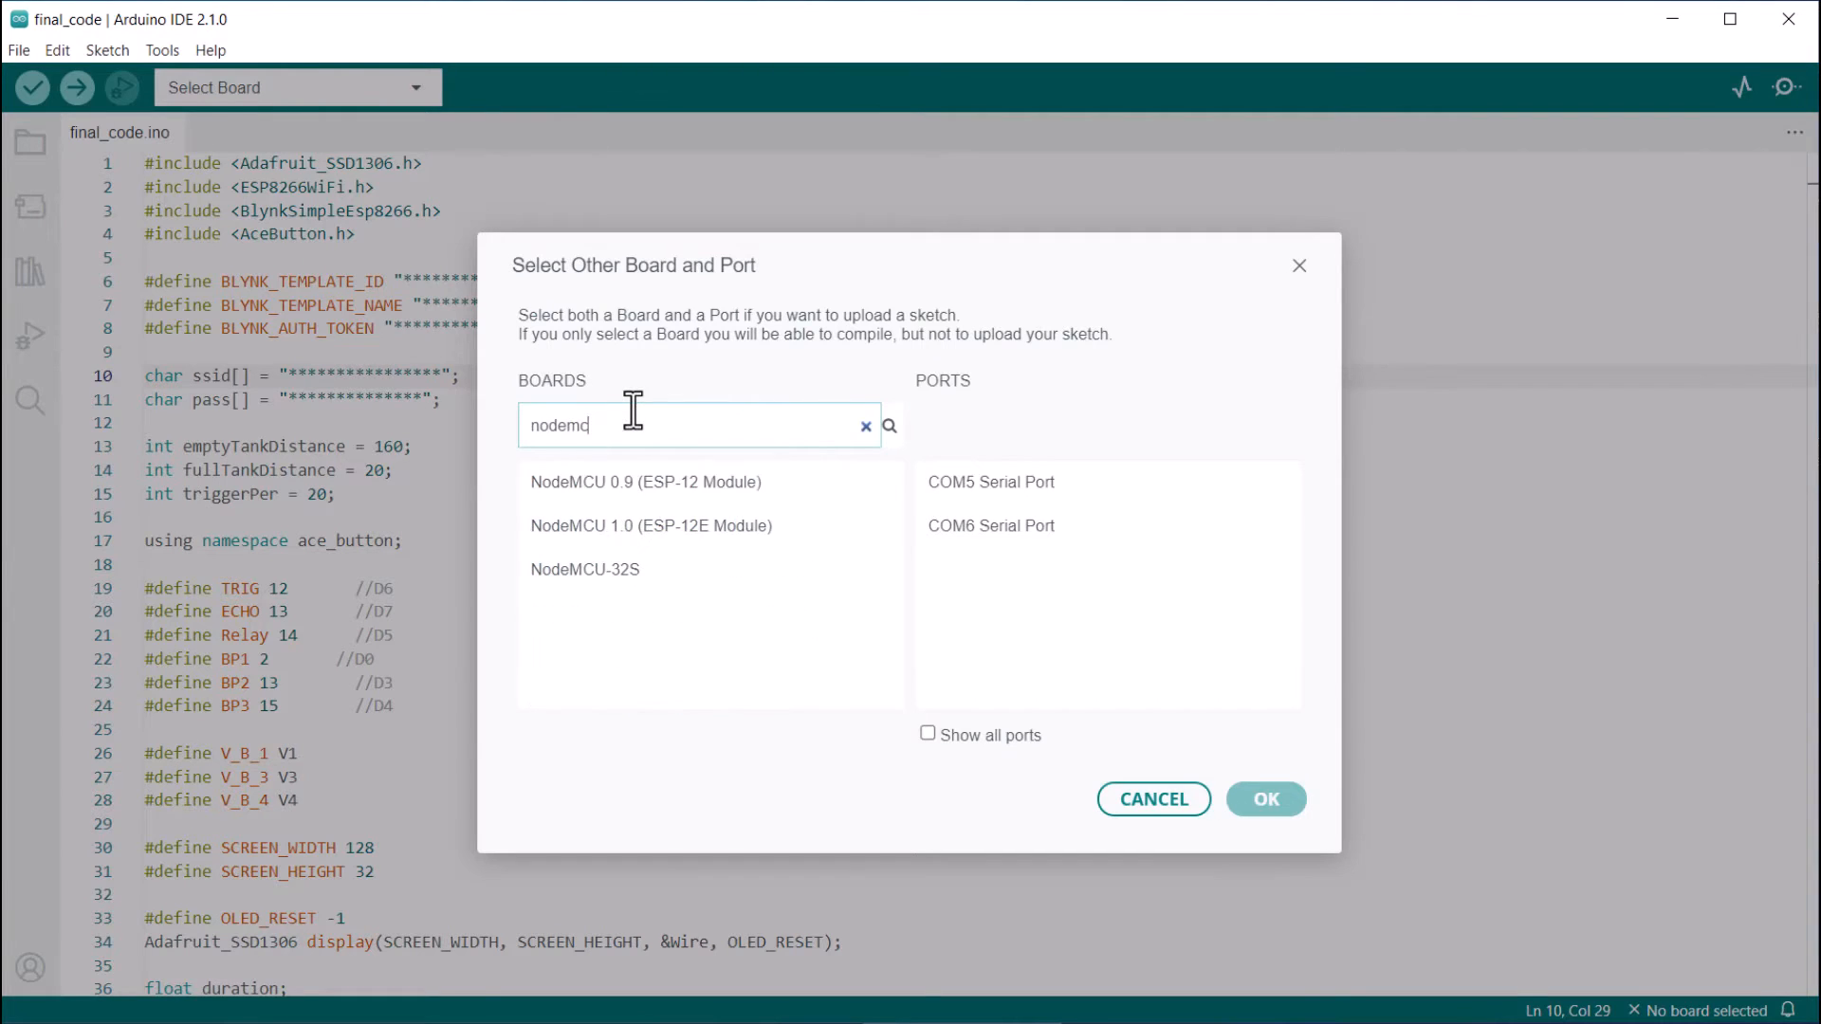
{"action": "left_click", "coordinate": [1266, 799]}
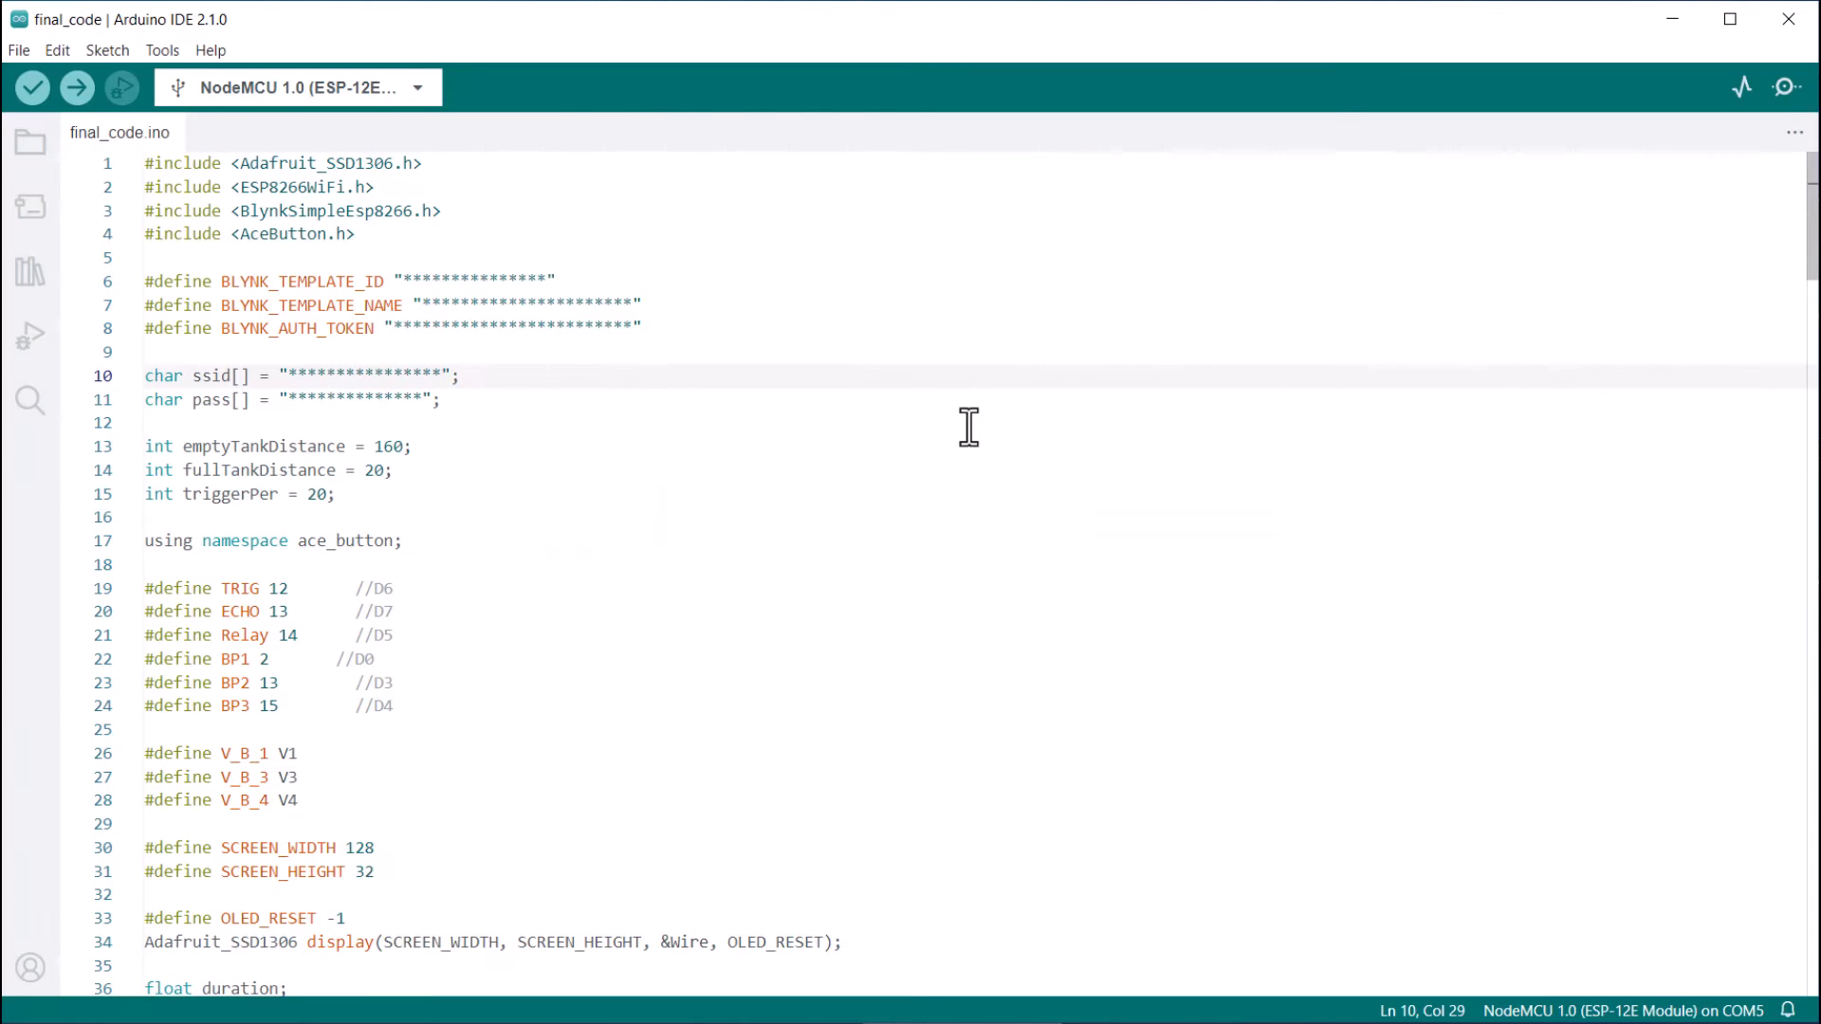
{"action": "left_click", "coordinate": [76, 87]}
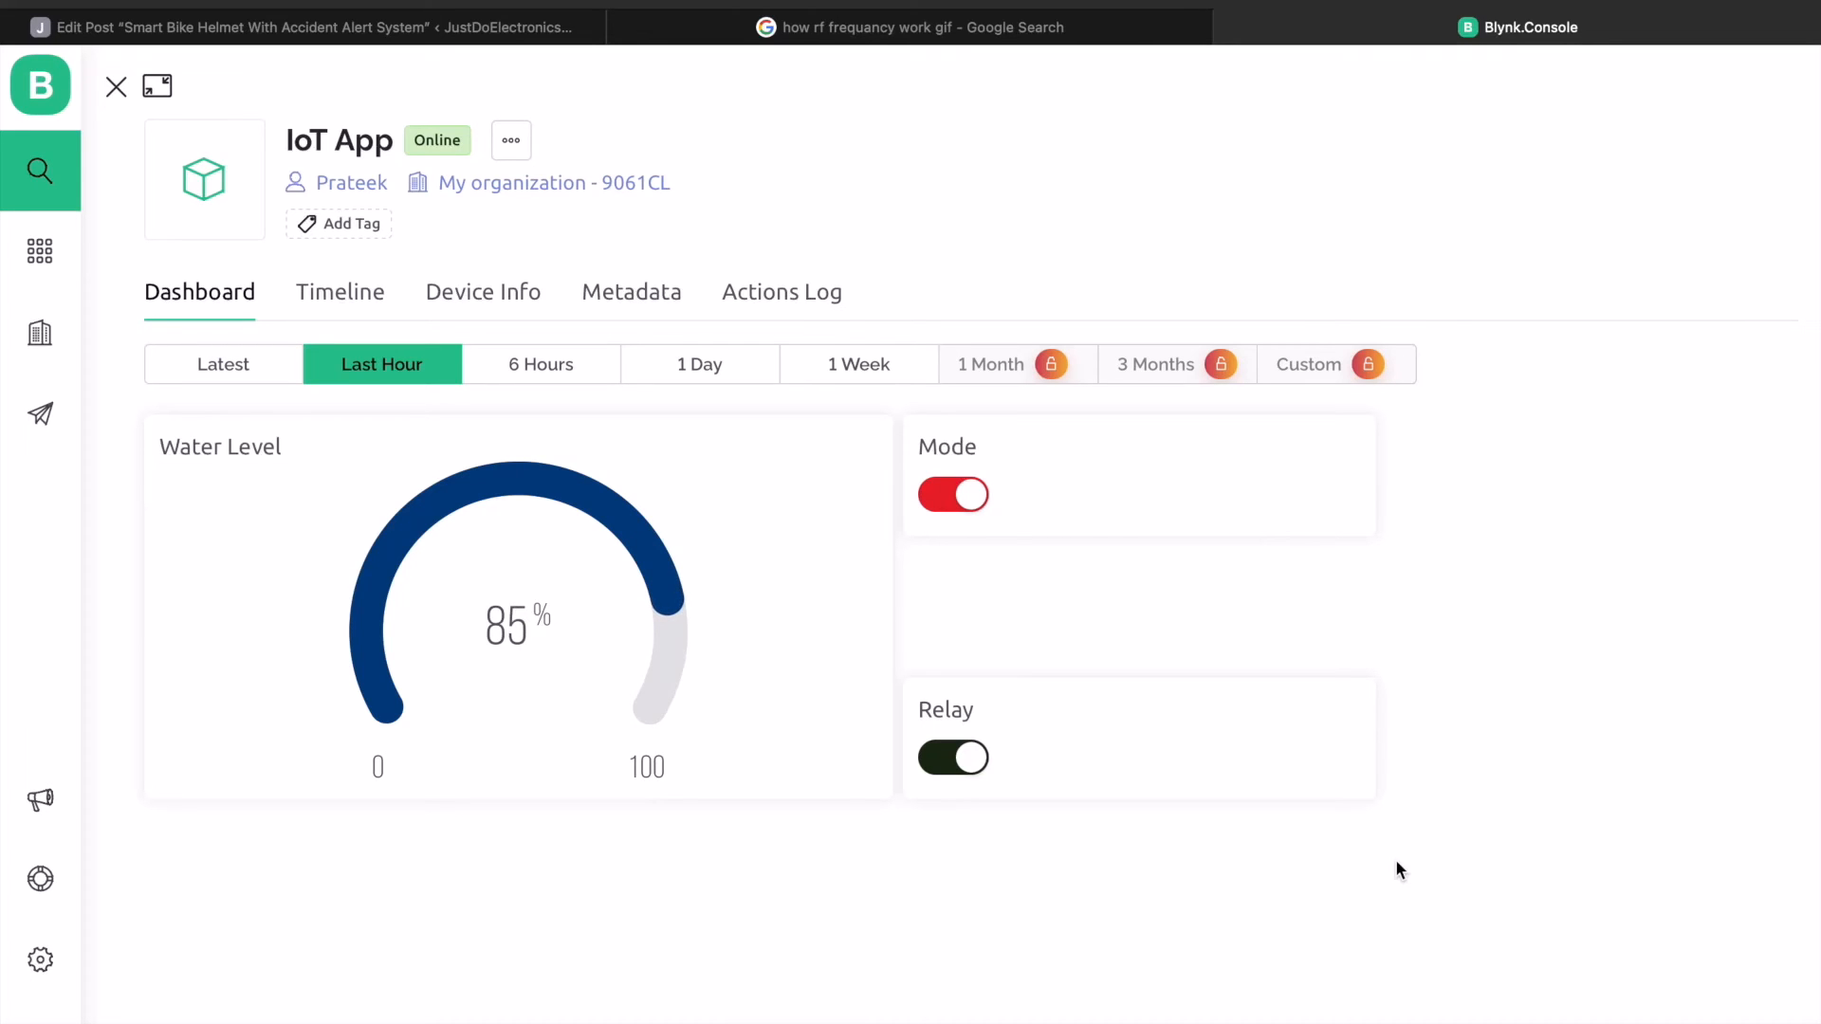
{"action": "left_click", "coordinate": [954, 757]}
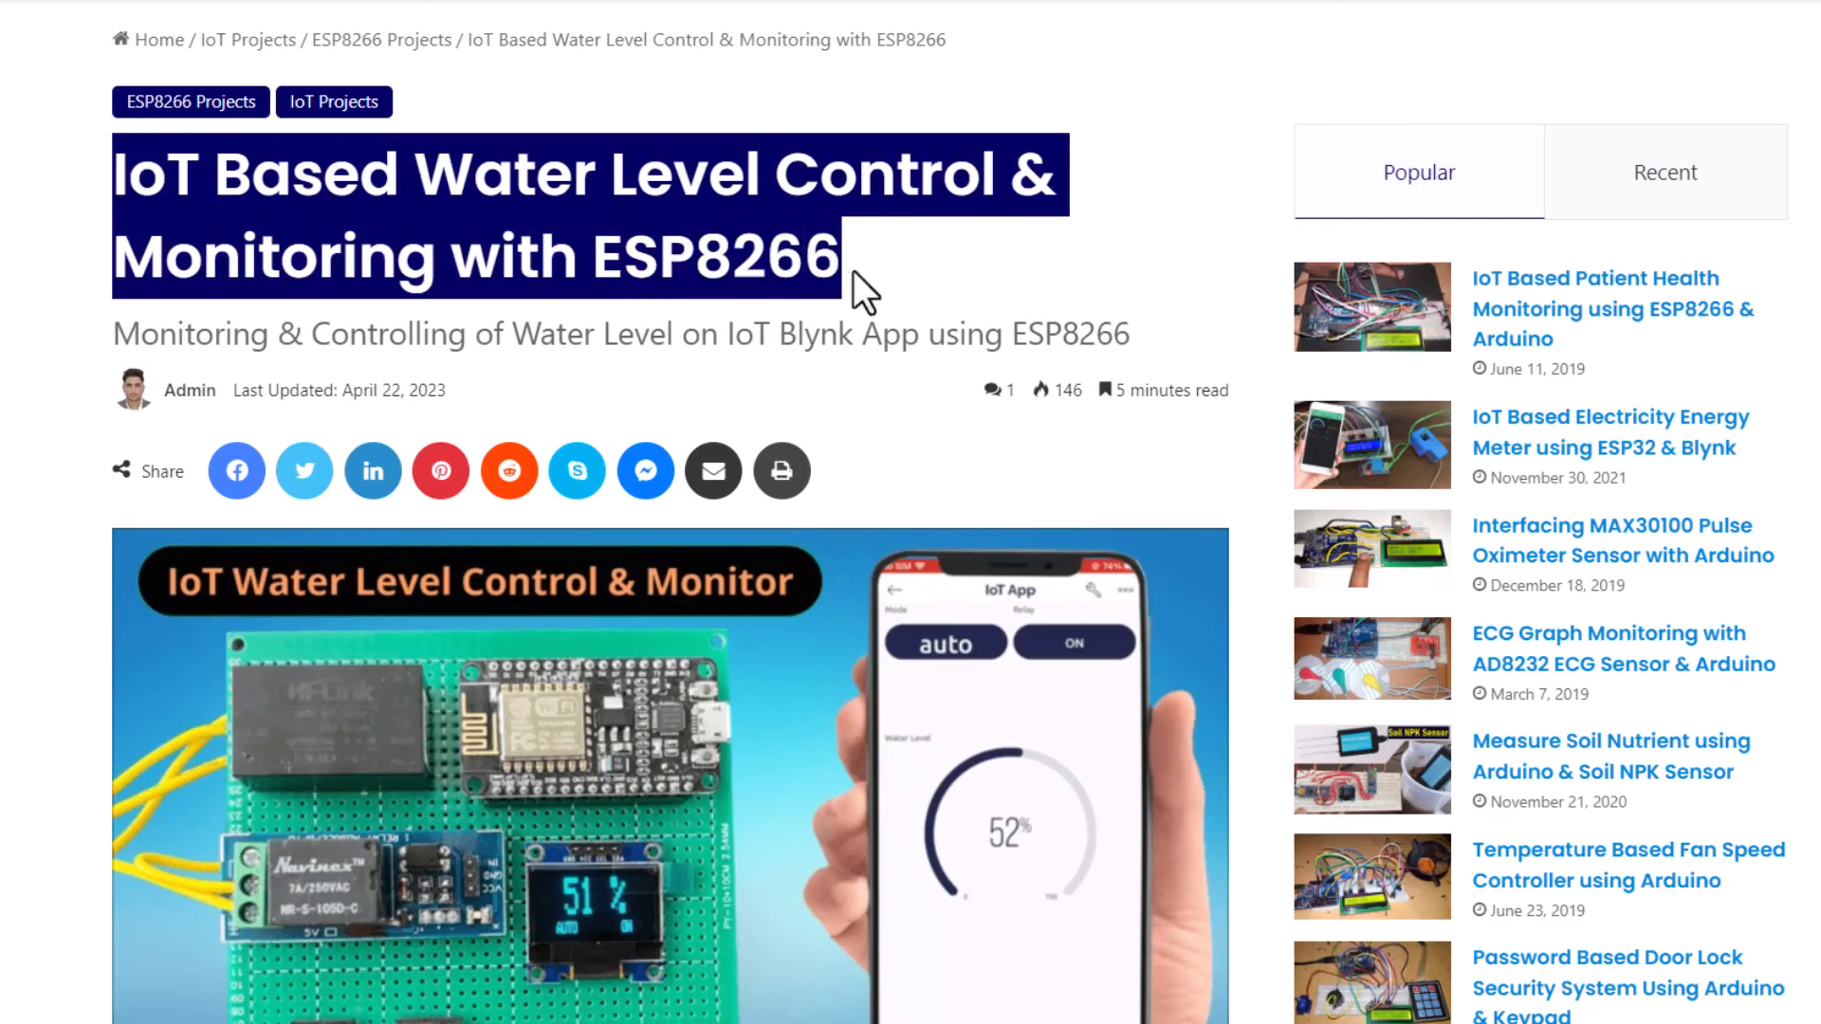
{"action": "scroll", "scroll_direction": "down", "scroll_amount": 3}
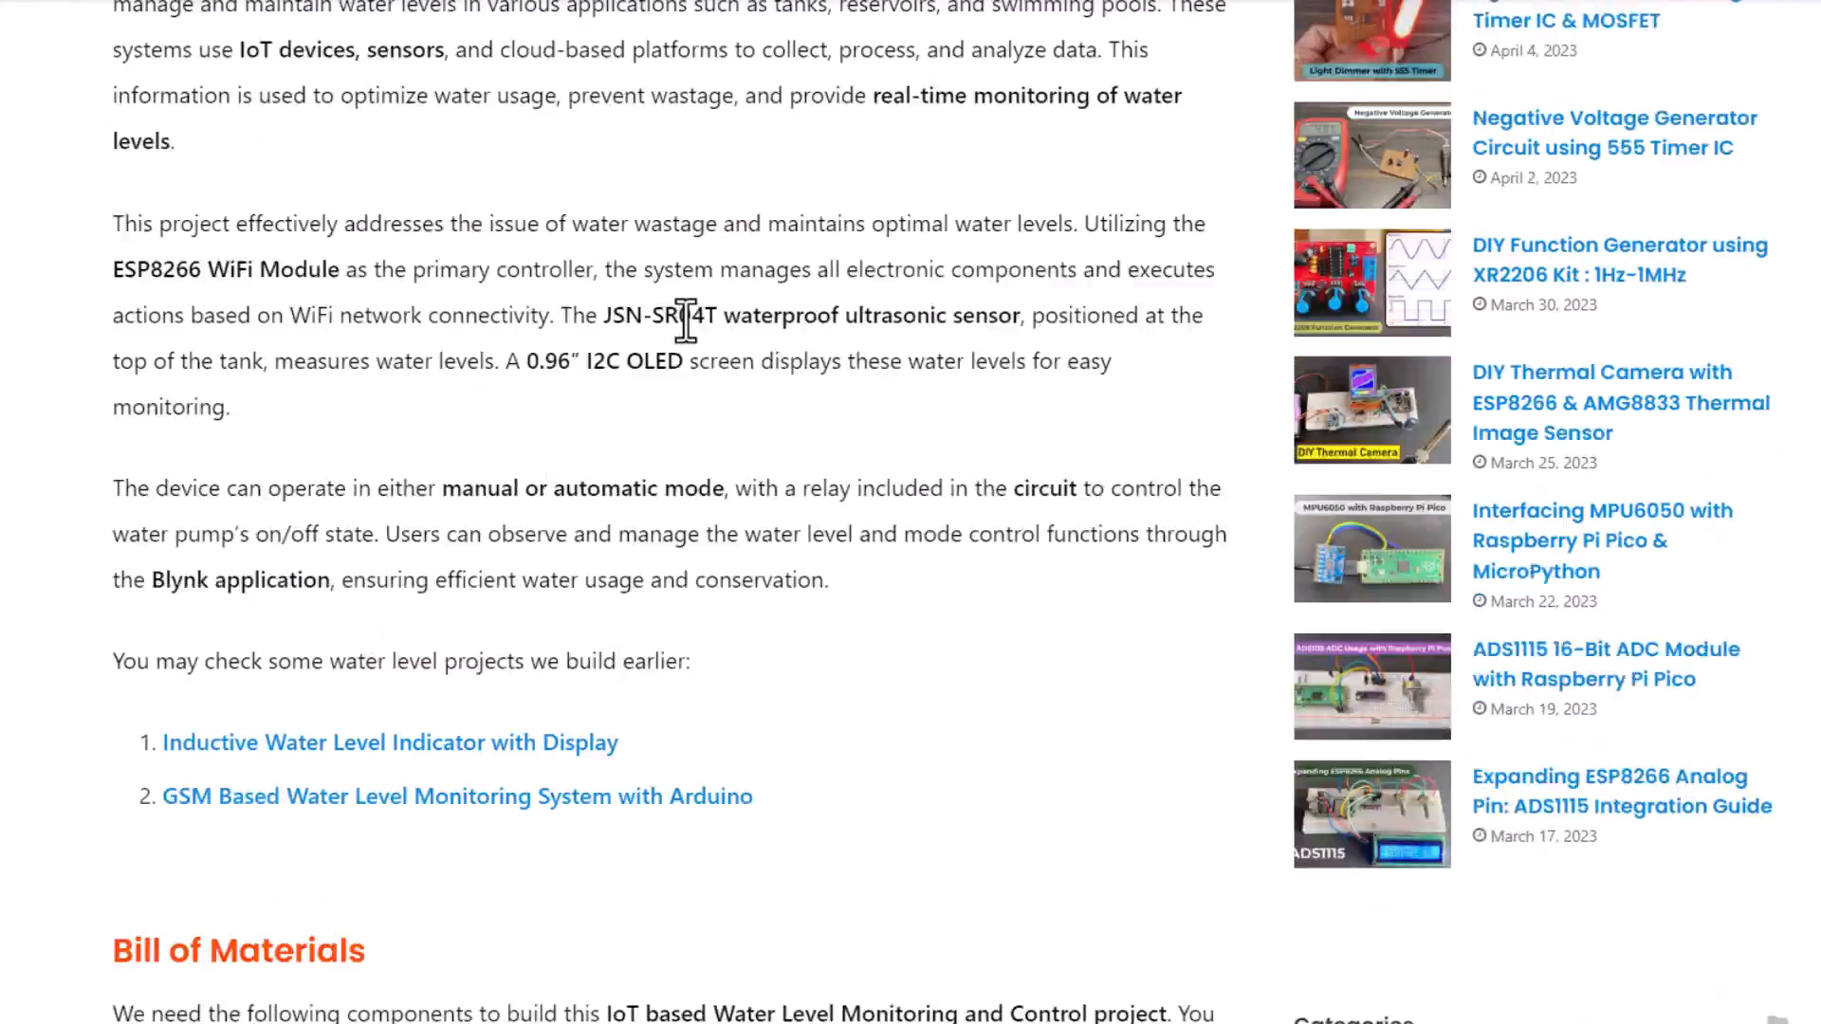
{"action": "scroll", "scroll_direction": "down", "scroll_amount": 3}
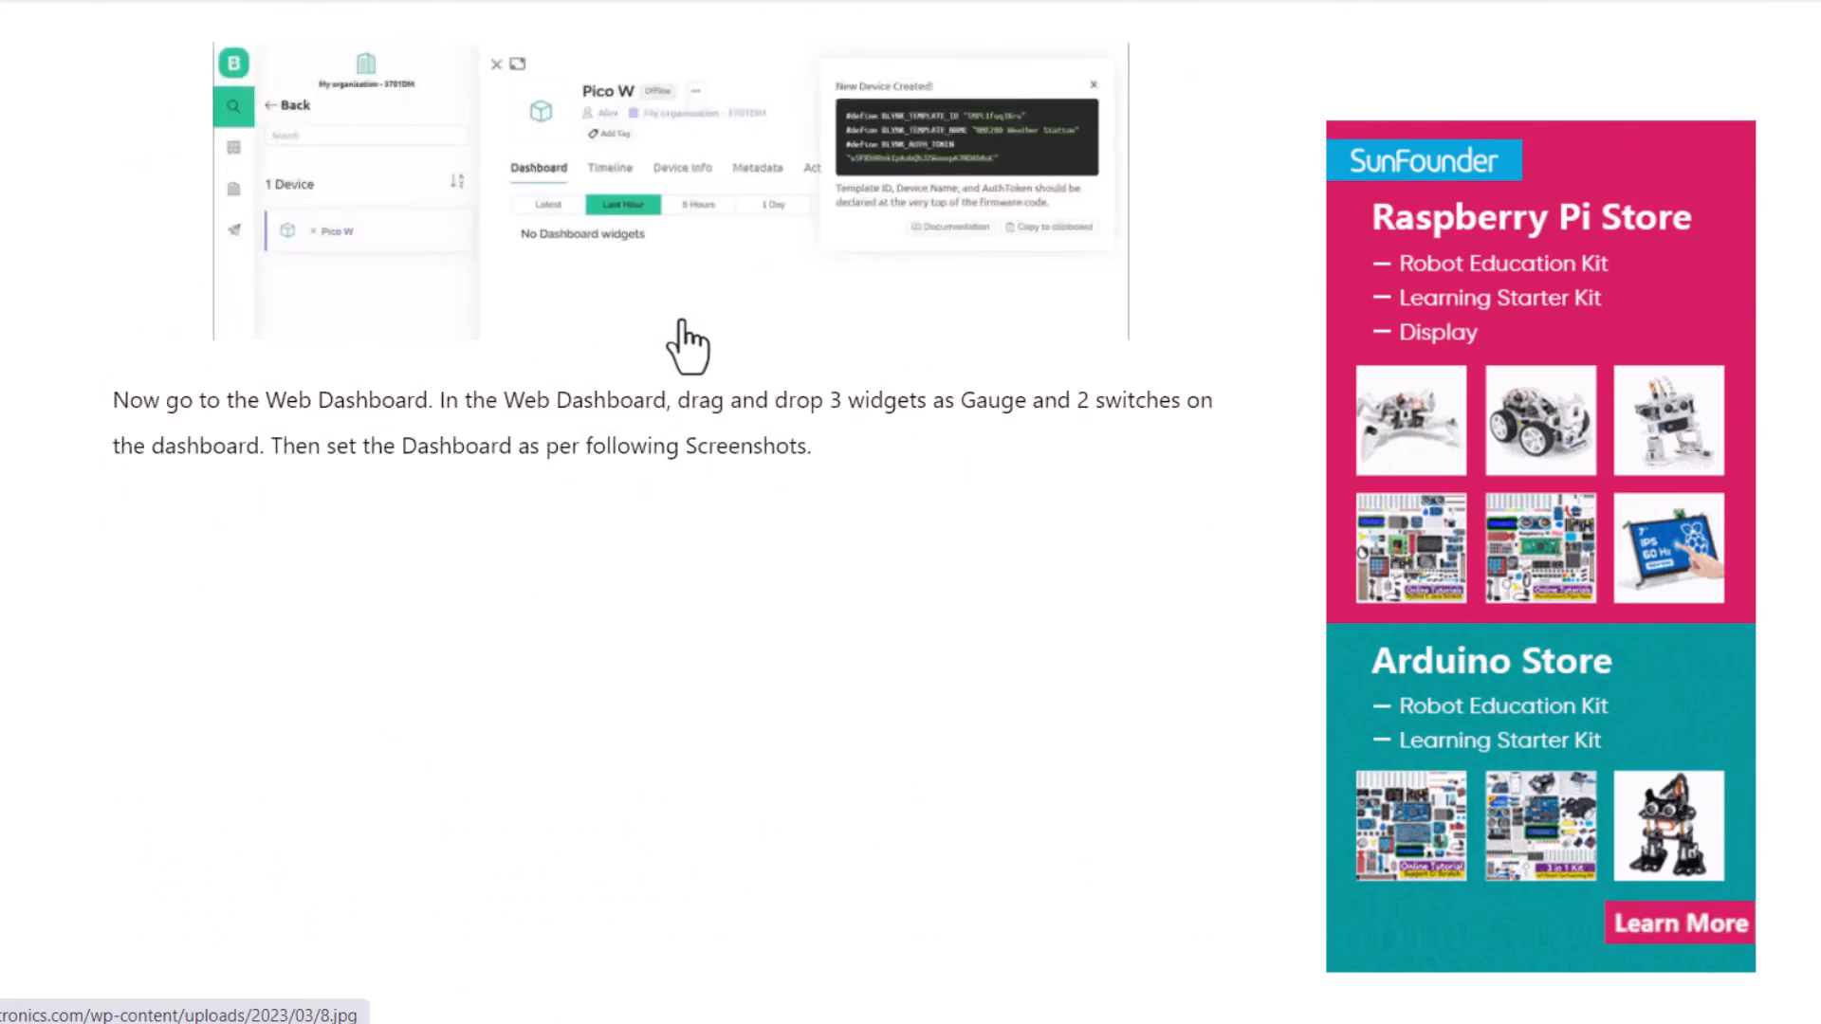
{"action": "scroll", "scroll_direction": "down", "scroll_amount": 3}
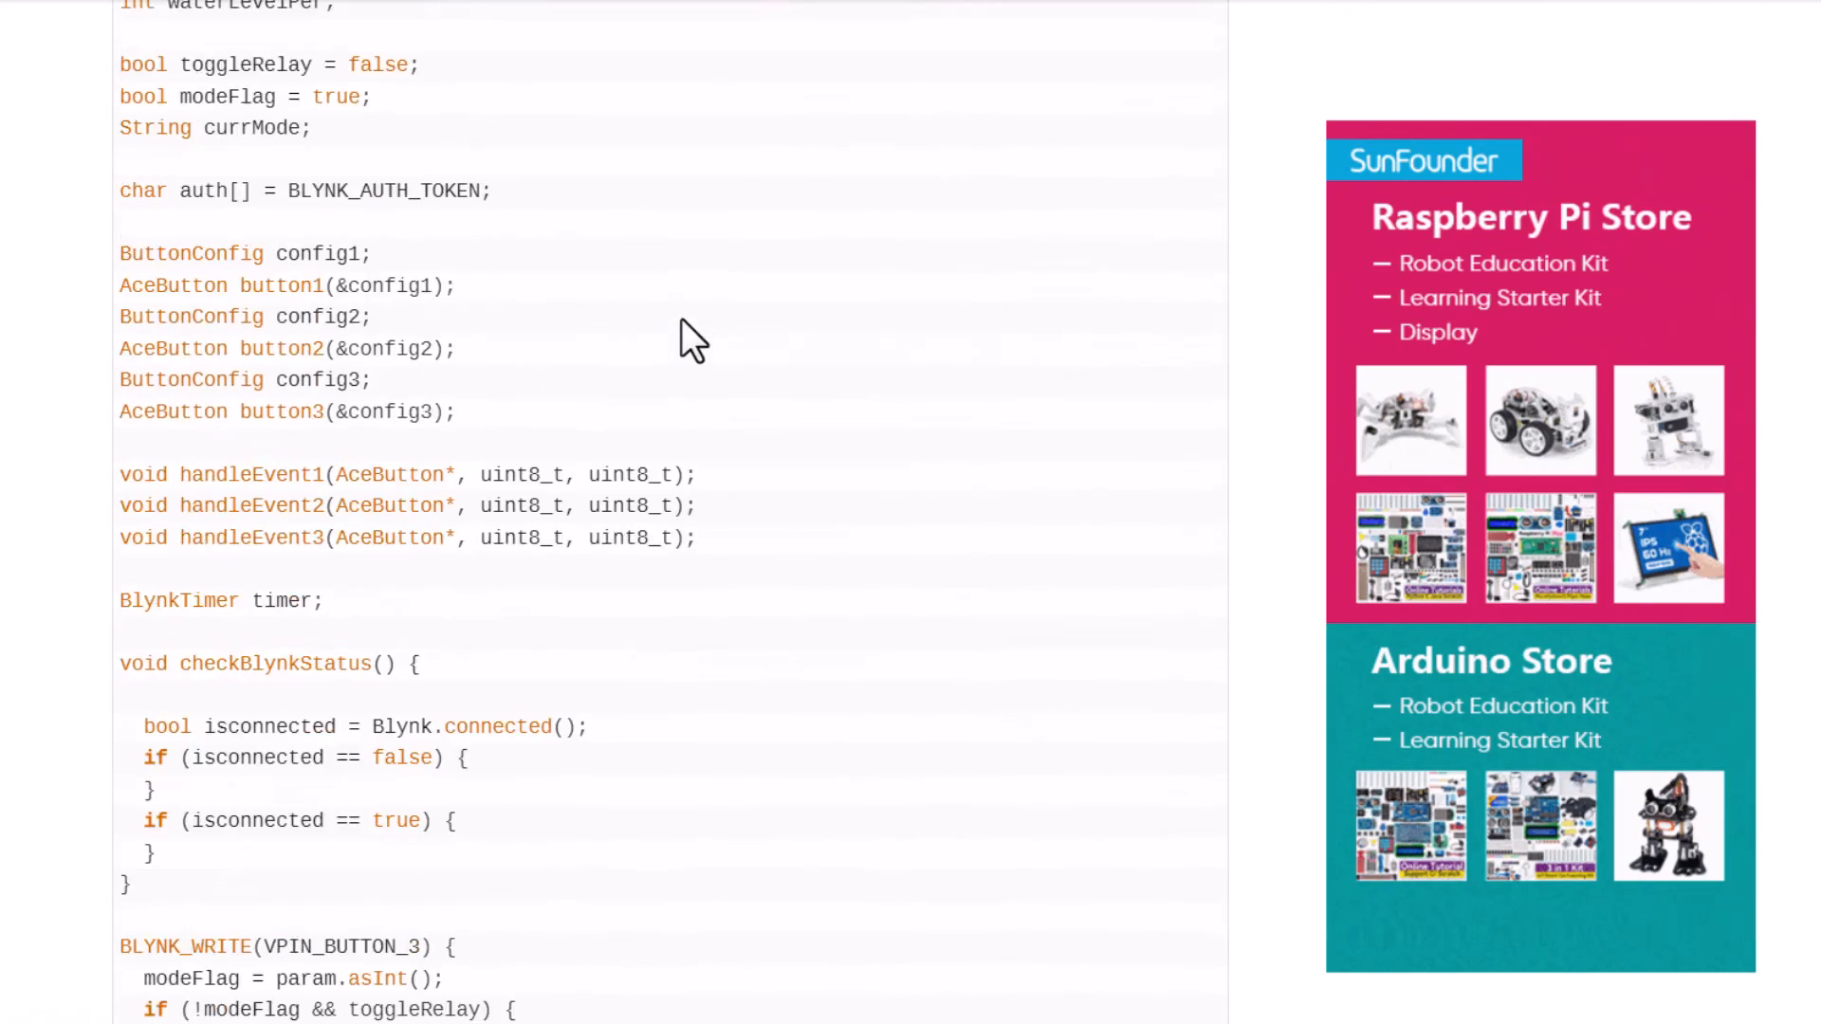
{"action": "scroll", "scroll_direction": "down", "scroll_amount": 3}
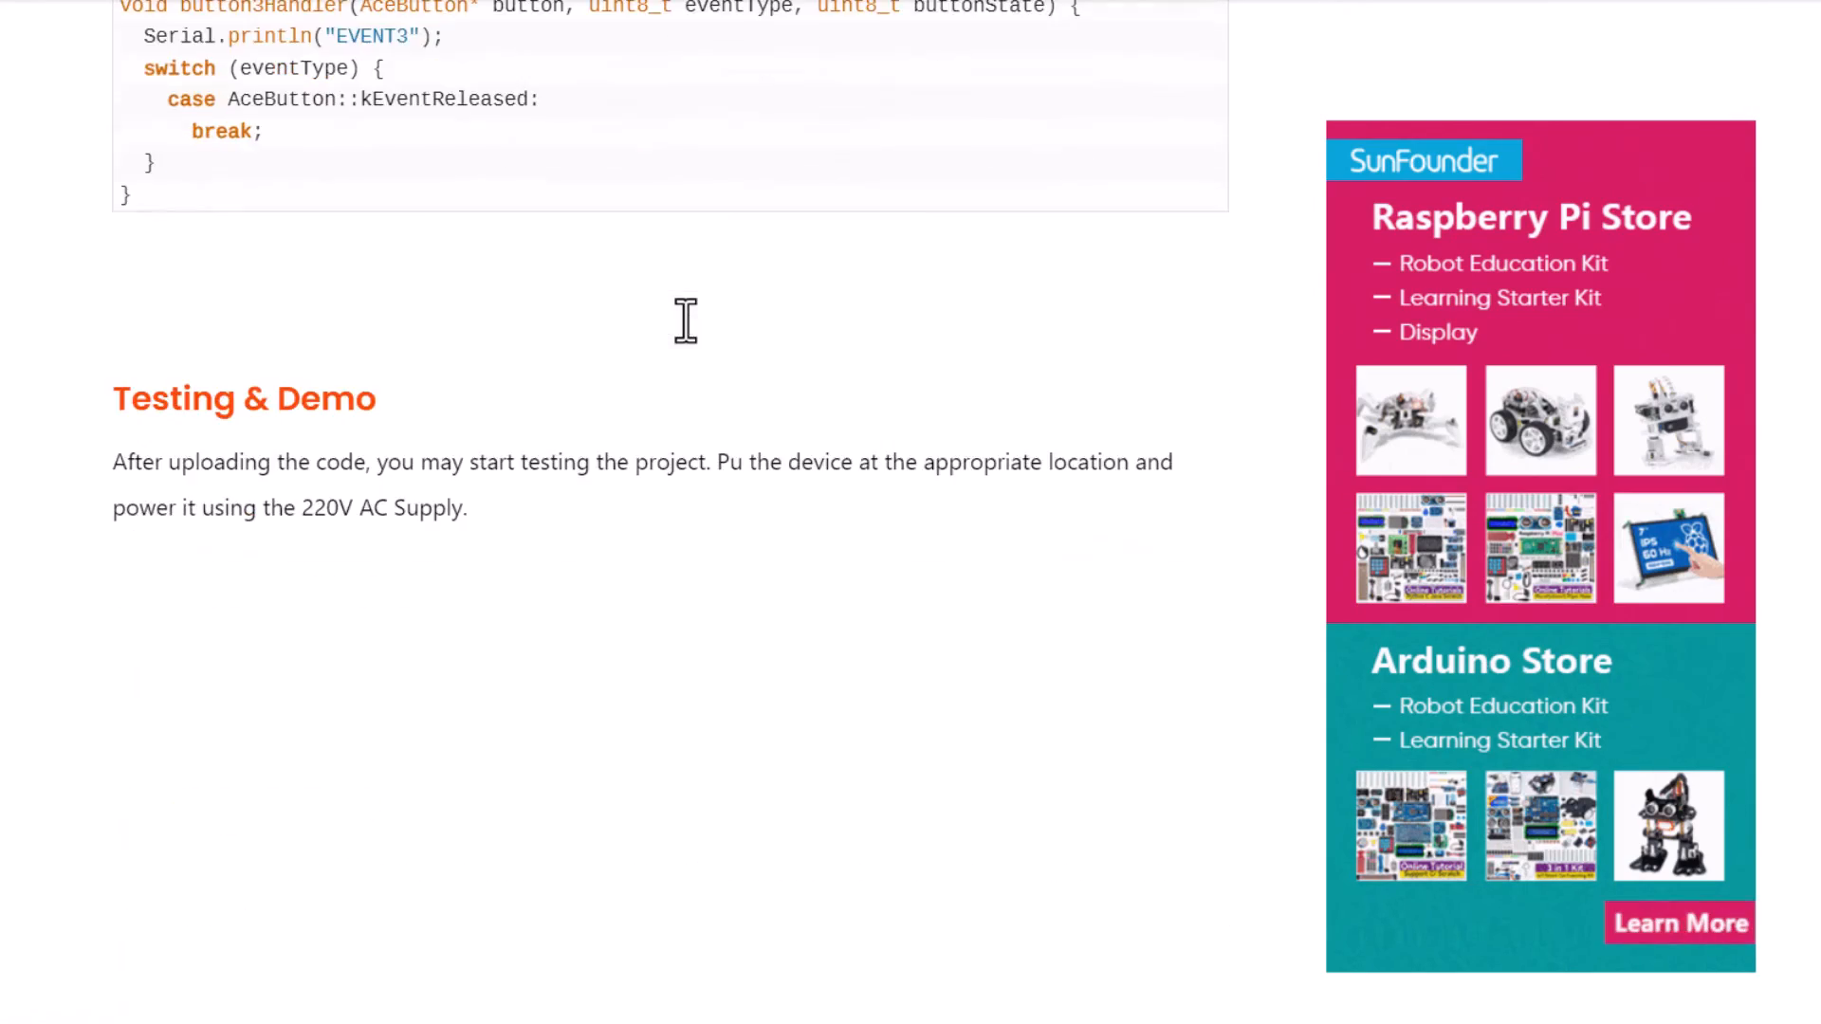